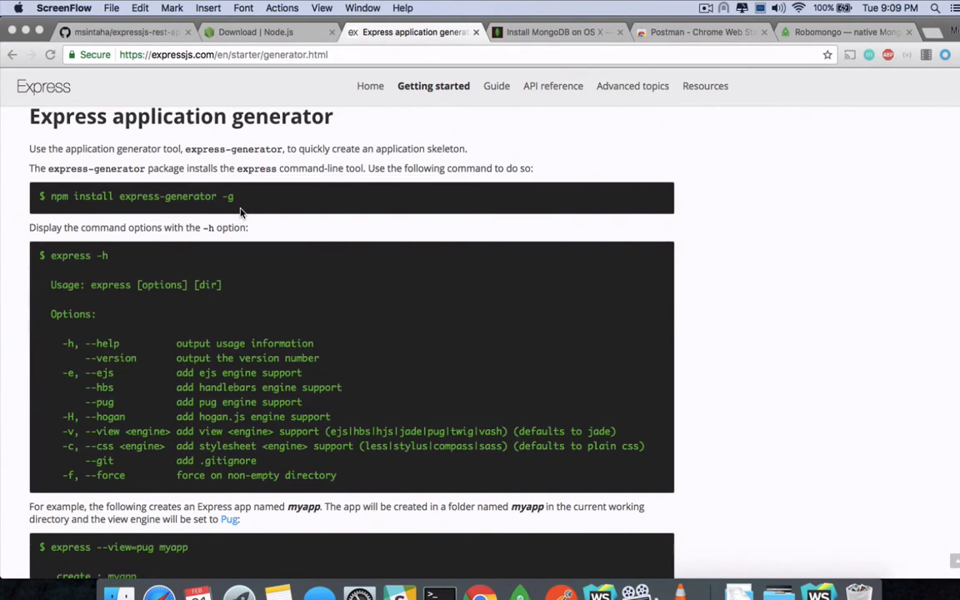
Step: Run node -v and npm -v in Terminal, confirming v4.3.1 and 2.14.12
left_click(440, 593)
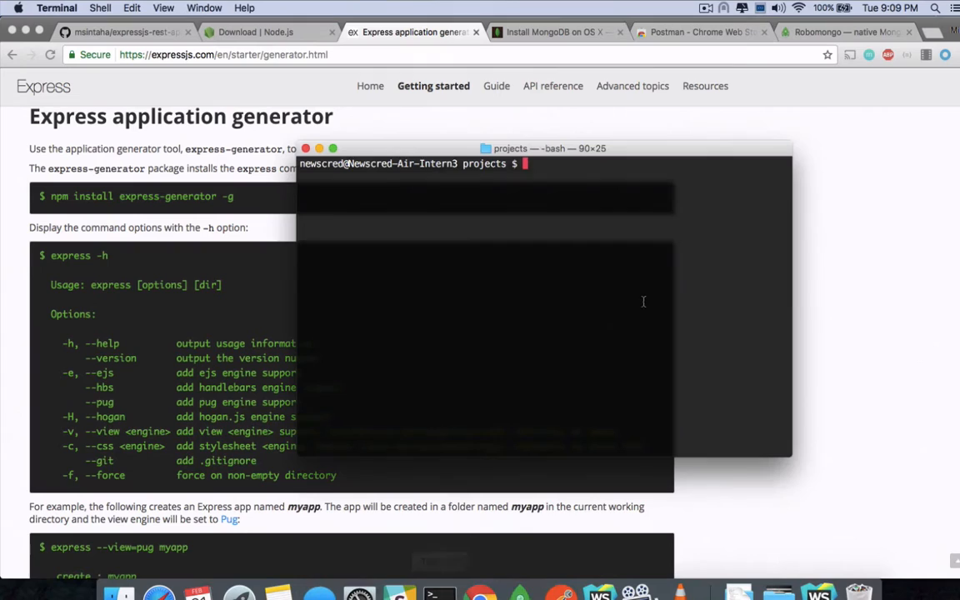
type("node -v")
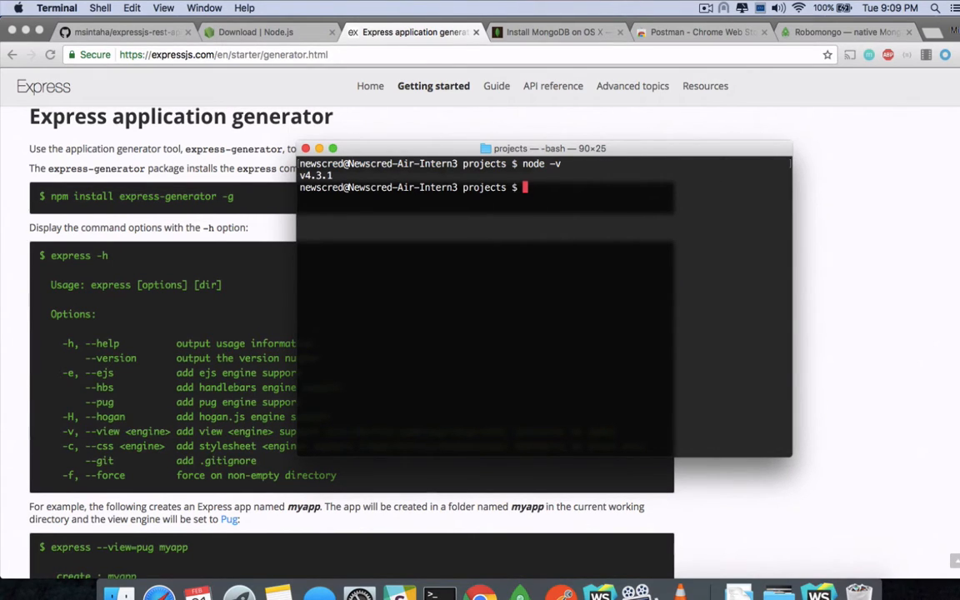
type("npm -v")
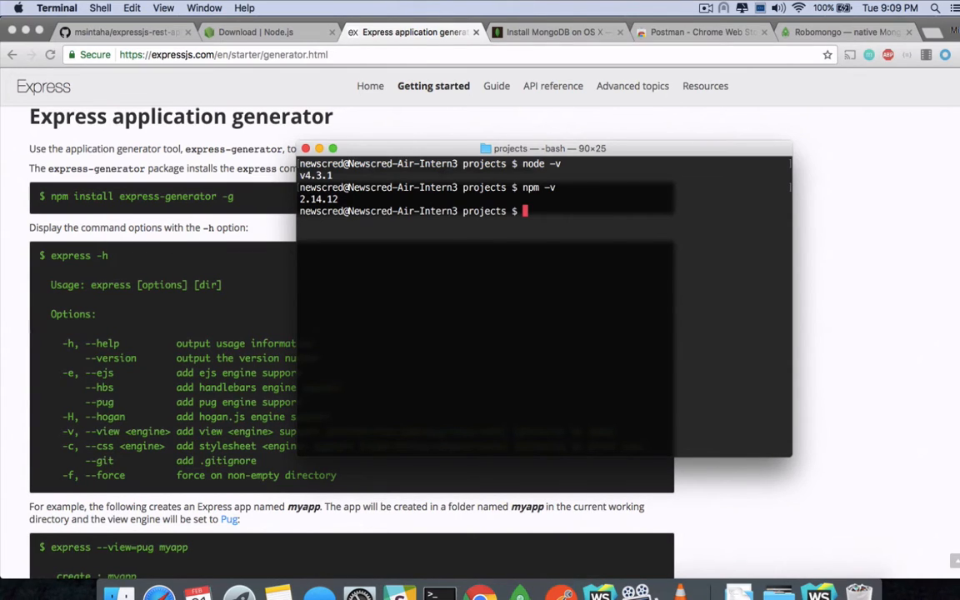
Step: Run npm install express-generator -g, then start typing the express command
type("npm")
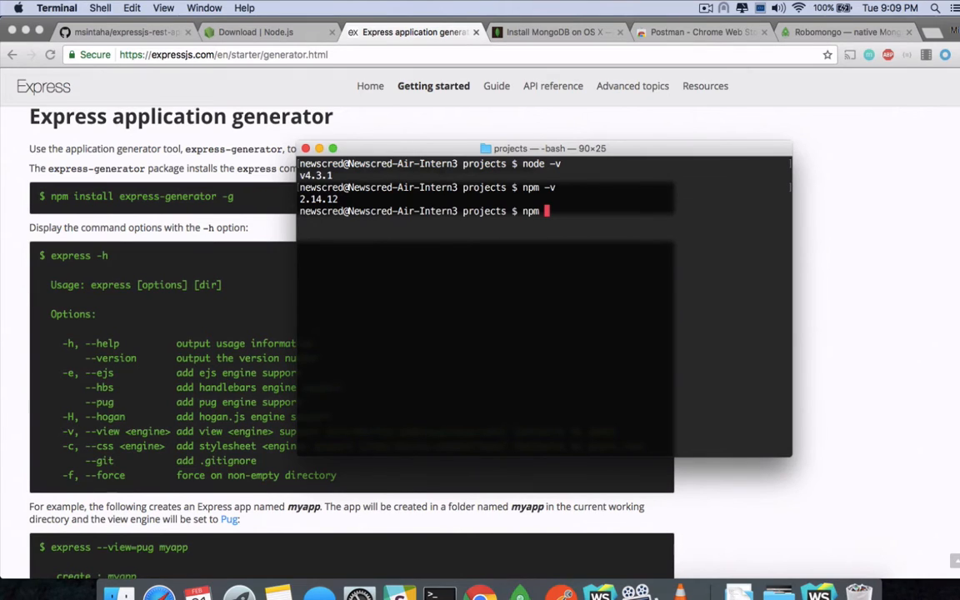
type("install")
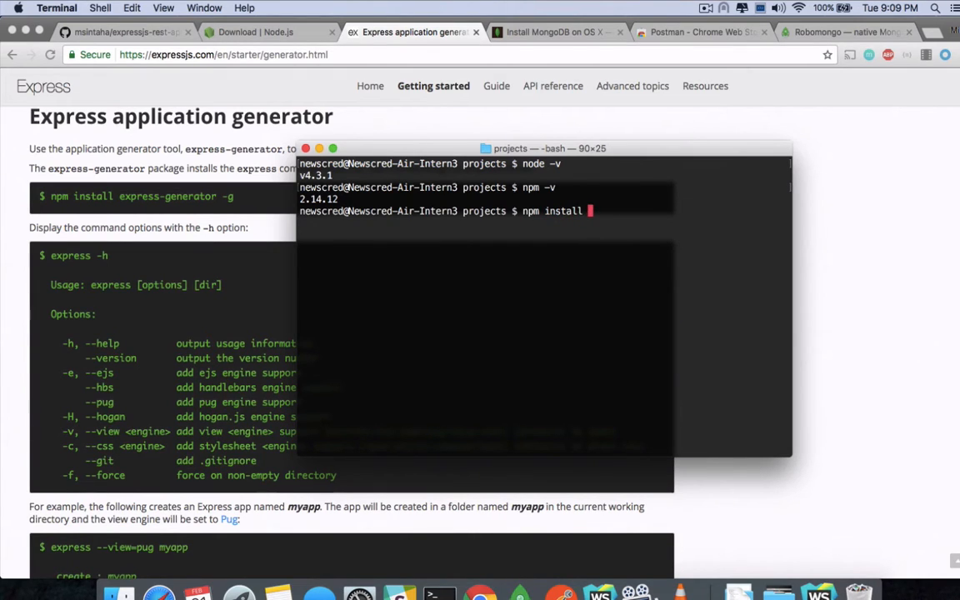
type("express-generator -g")
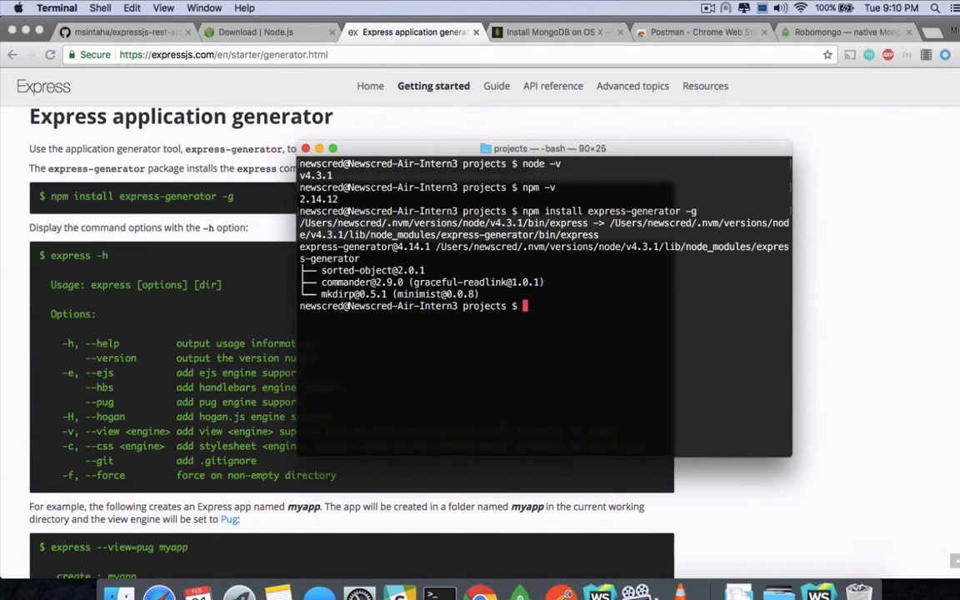
type("express")
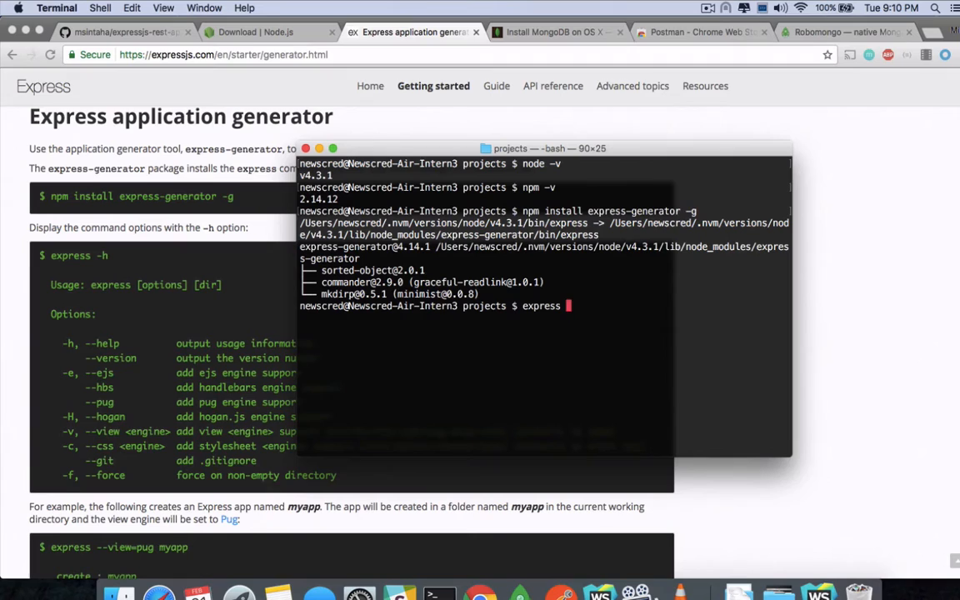
Step: Generate the skeleton with express --view=jade simple-mean-app
type("--view=j")
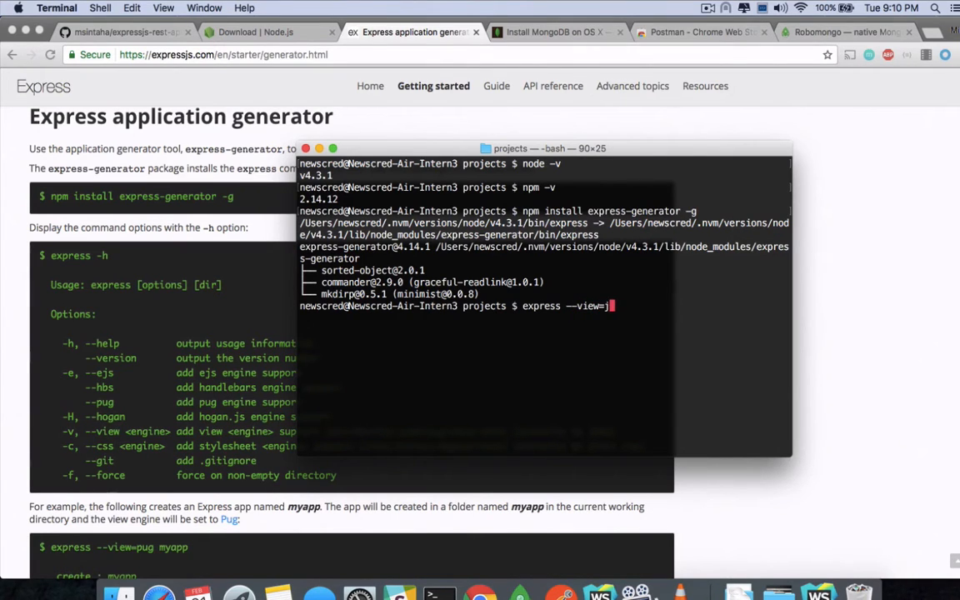
type("ade")
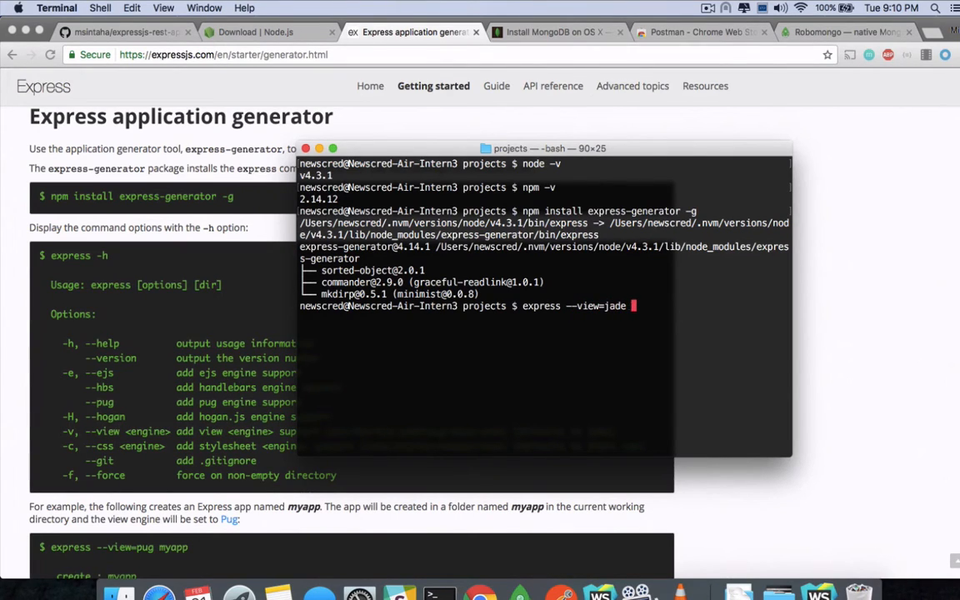
type("mean-s")
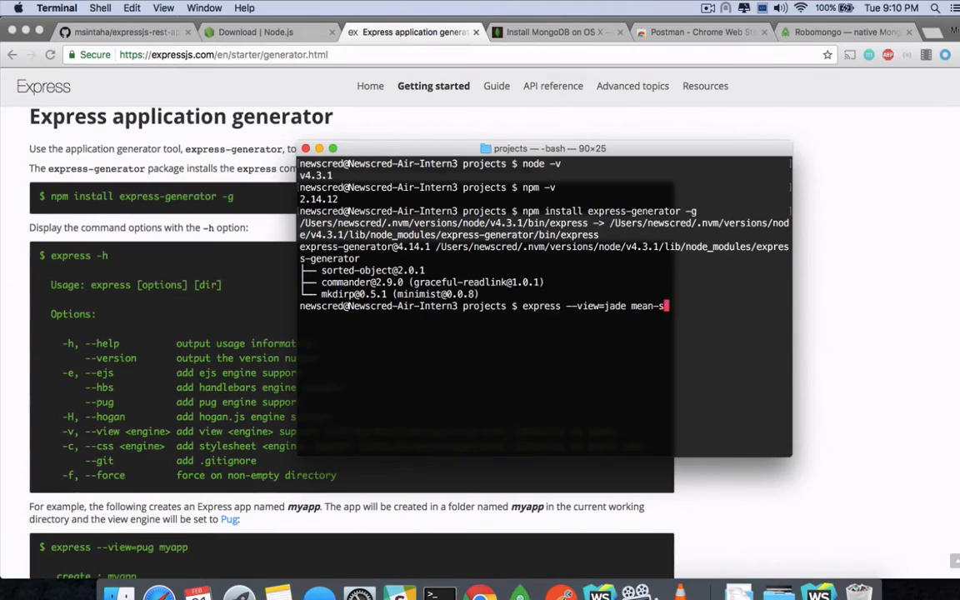
type("simp")
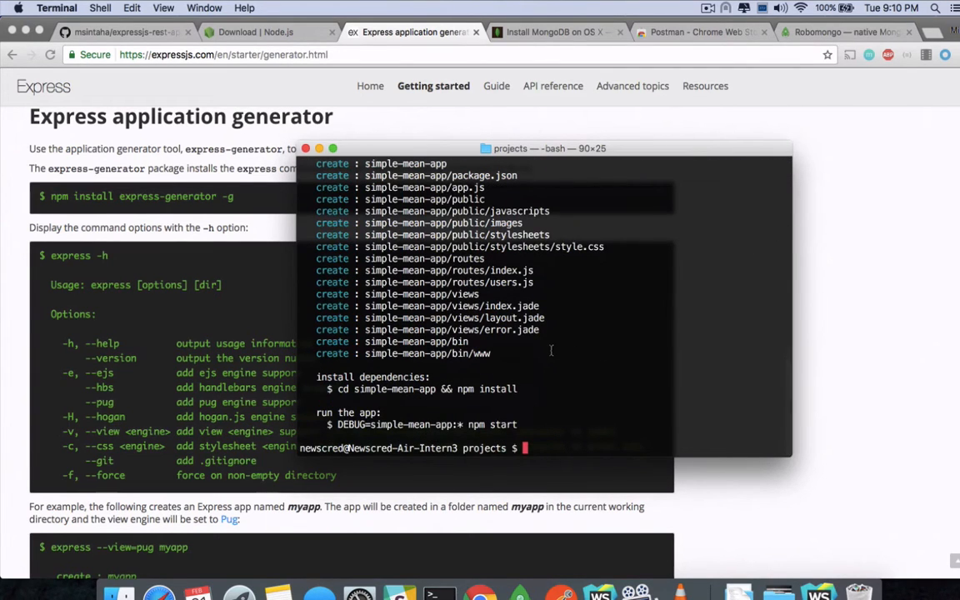
Step: Move into simple-mean-app/ and list its generated files with ls
type("cd simple-mean-app/")
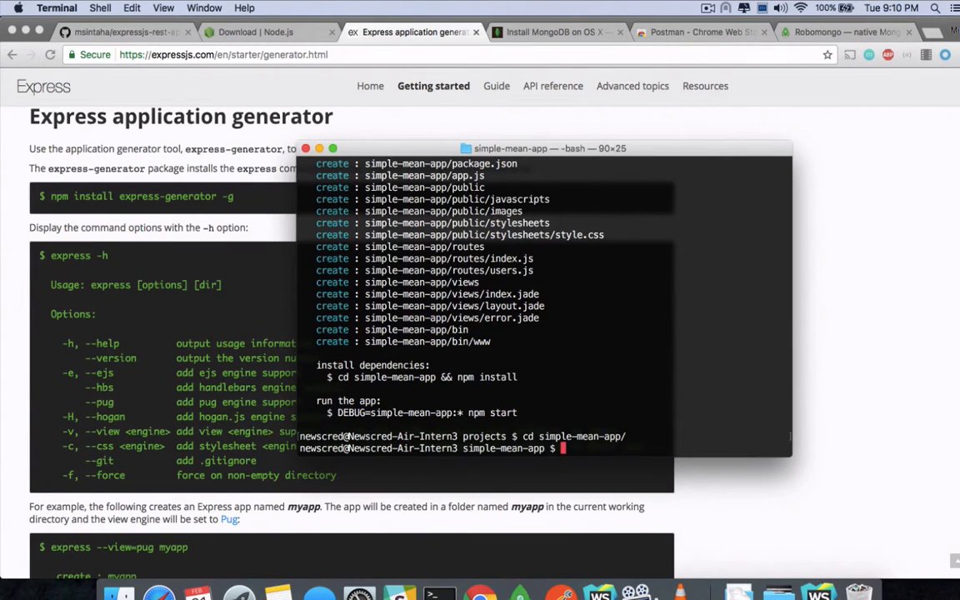
type("ls")
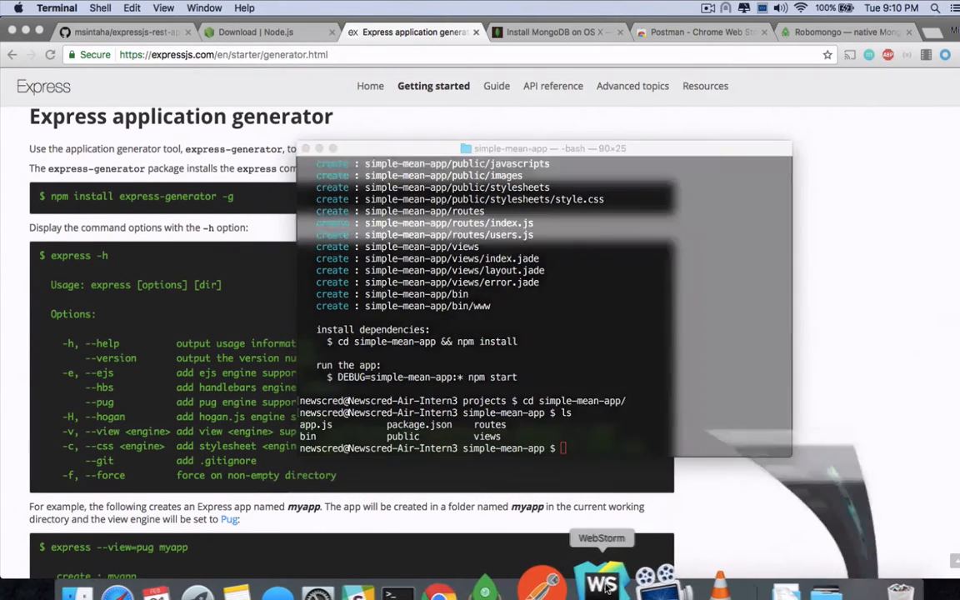
Step: Launch WebStorm, choose Open, and browse to projects/simple-mean-app
left_click(601, 577)
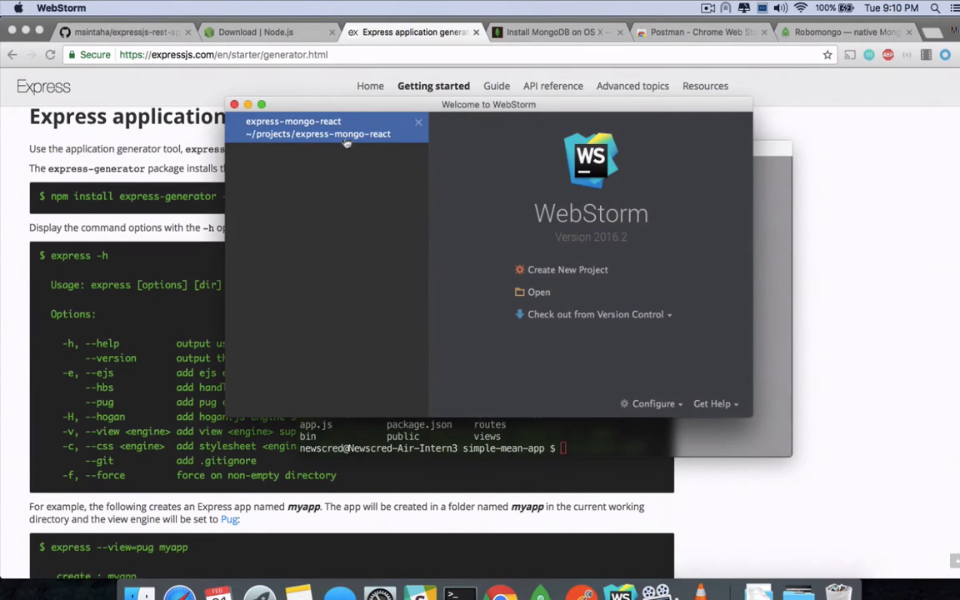
left_click(567, 270)
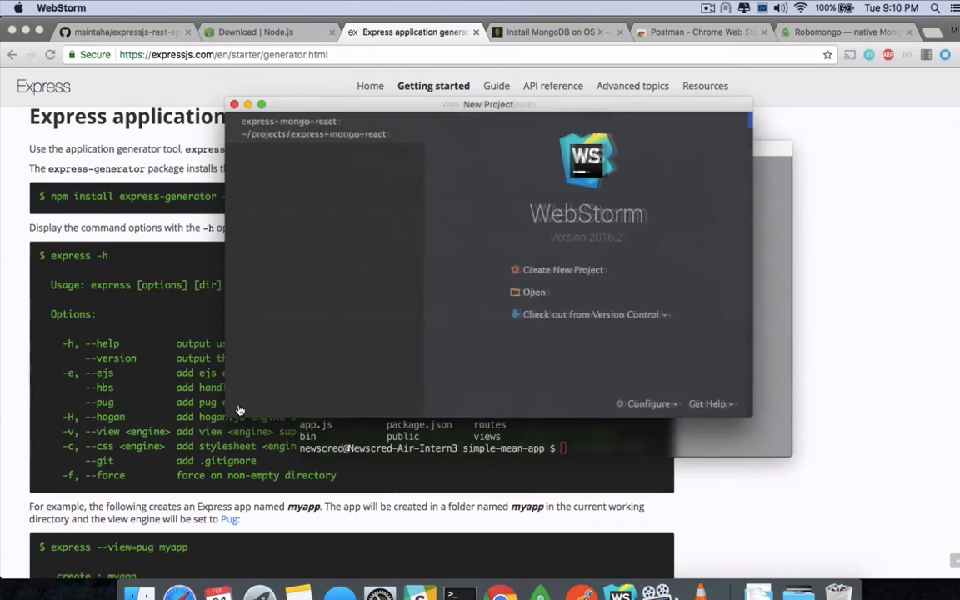
left_click(533, 292)
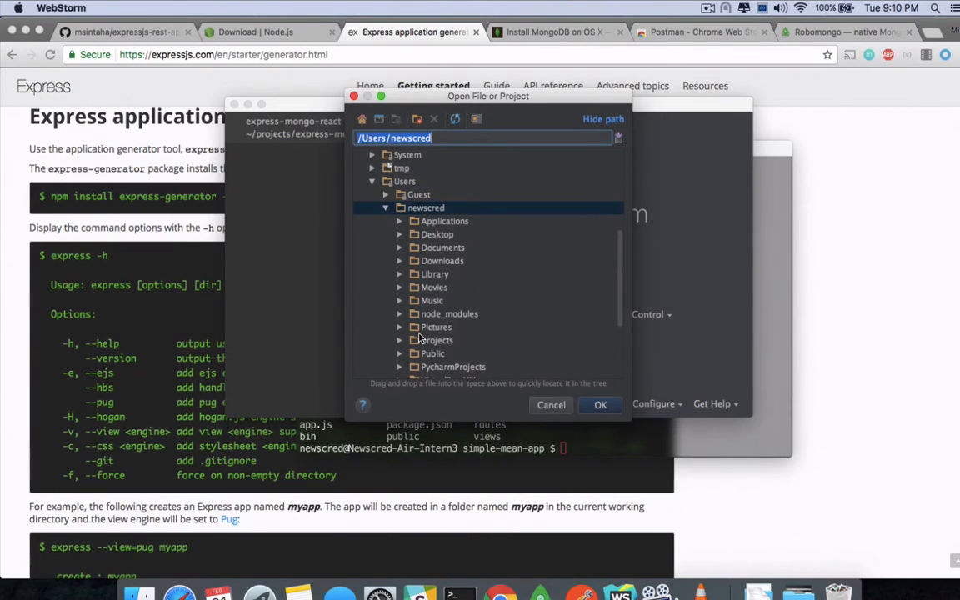
left_click(437, 340)
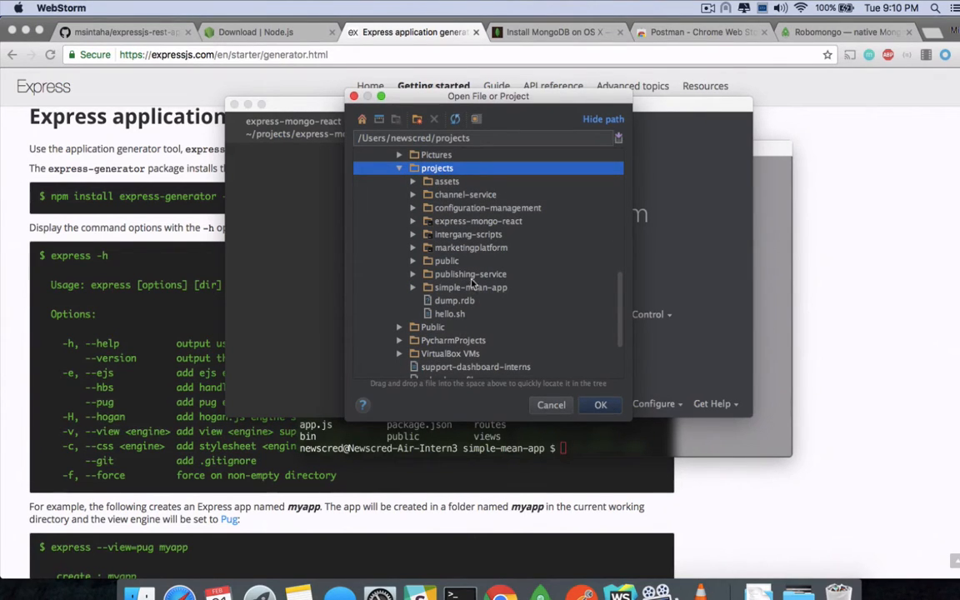
left_click(470, 286)
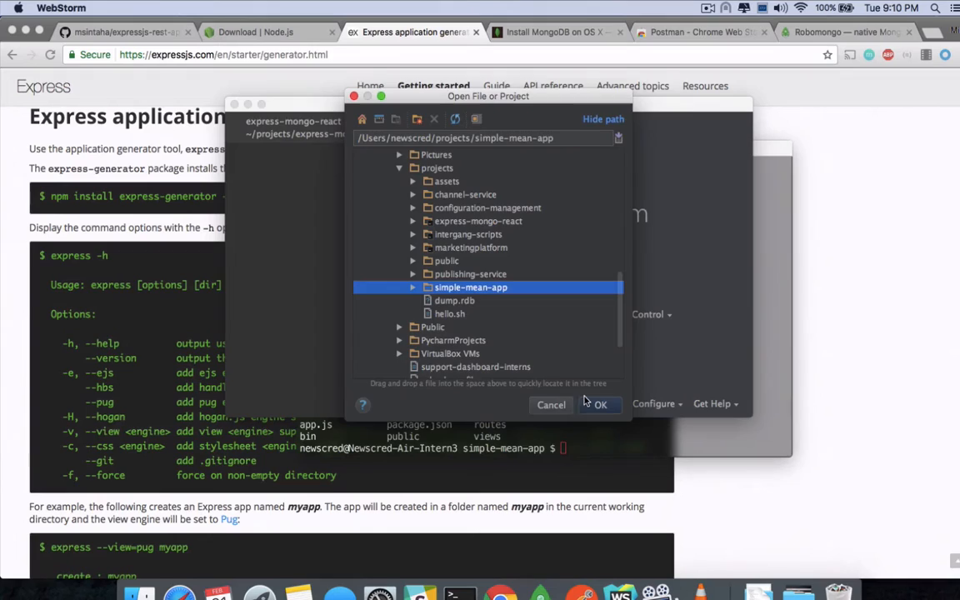
Step: Confirm the project, expand simple-mean-app in the Project tree and open app.js
left_click(600, 405)
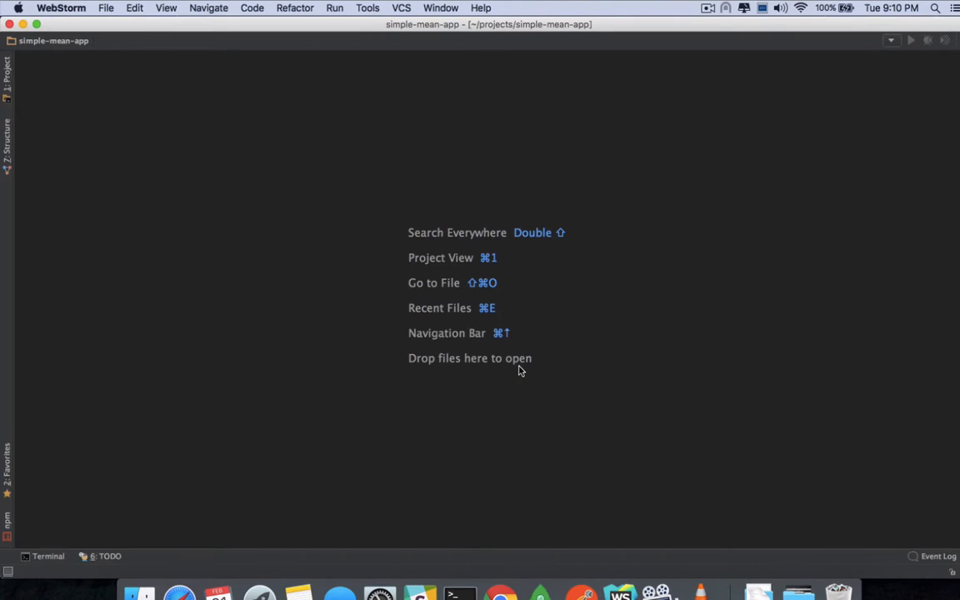
mouse_move(191, 220)
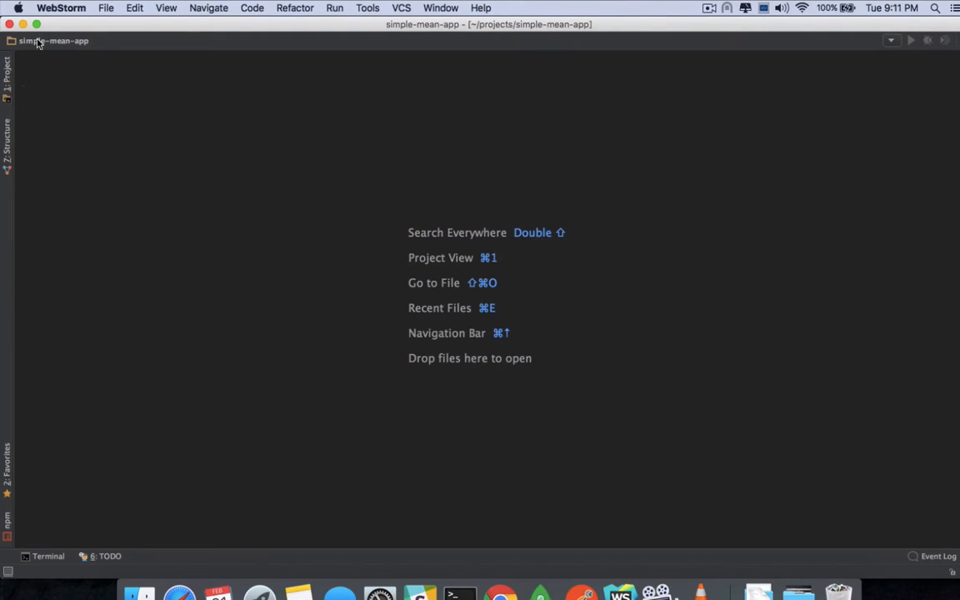
left_click(53, 40)
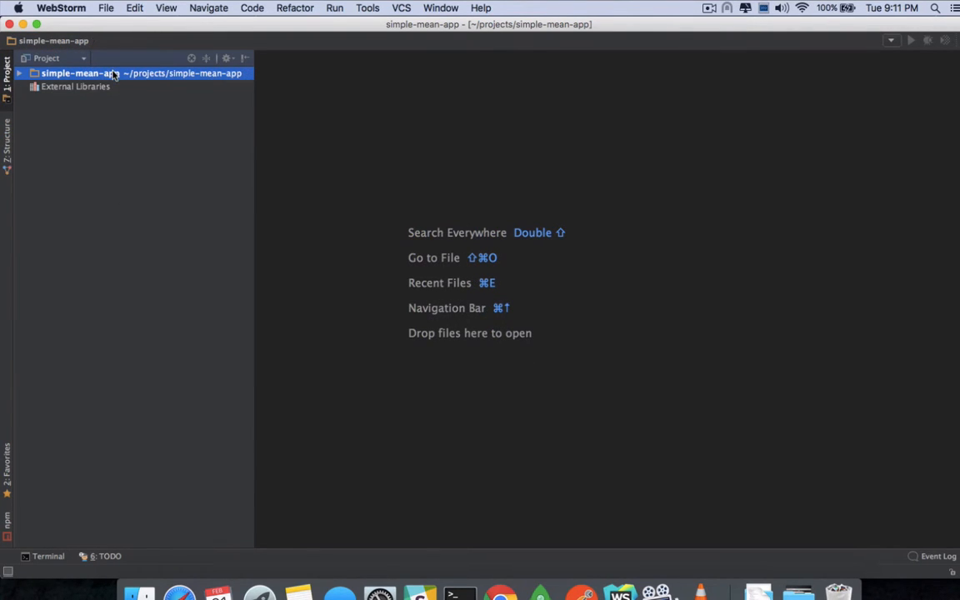
left_click(20, 74)
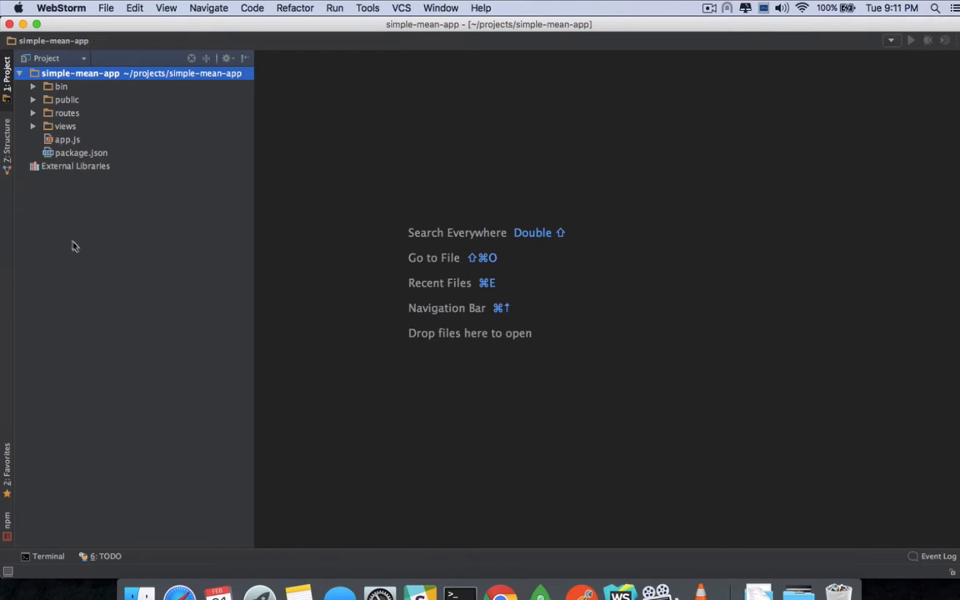
double_click(66, 140)
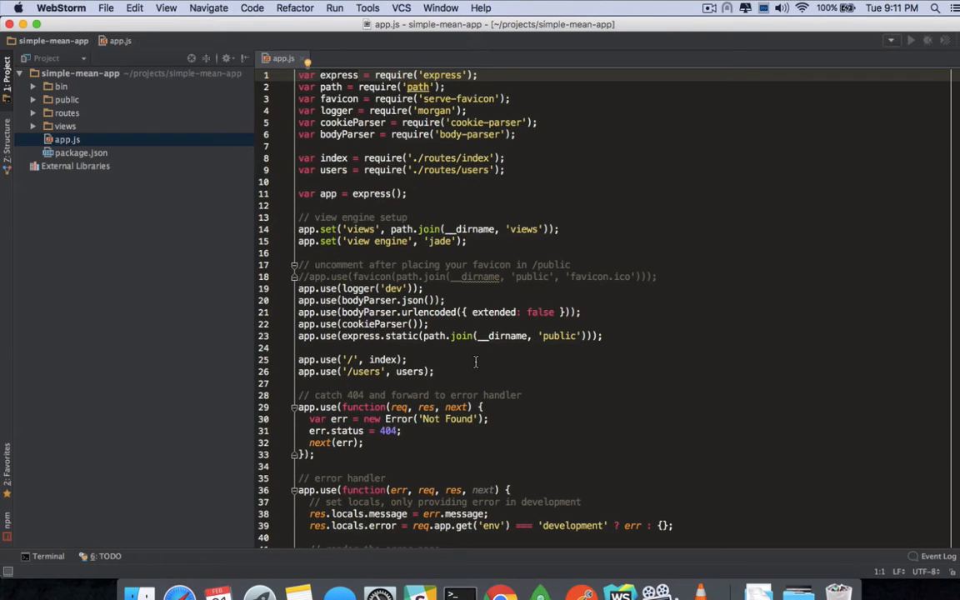
Step: Read through app.js, highlighting the index and users route registrations
scroll("down", 3)
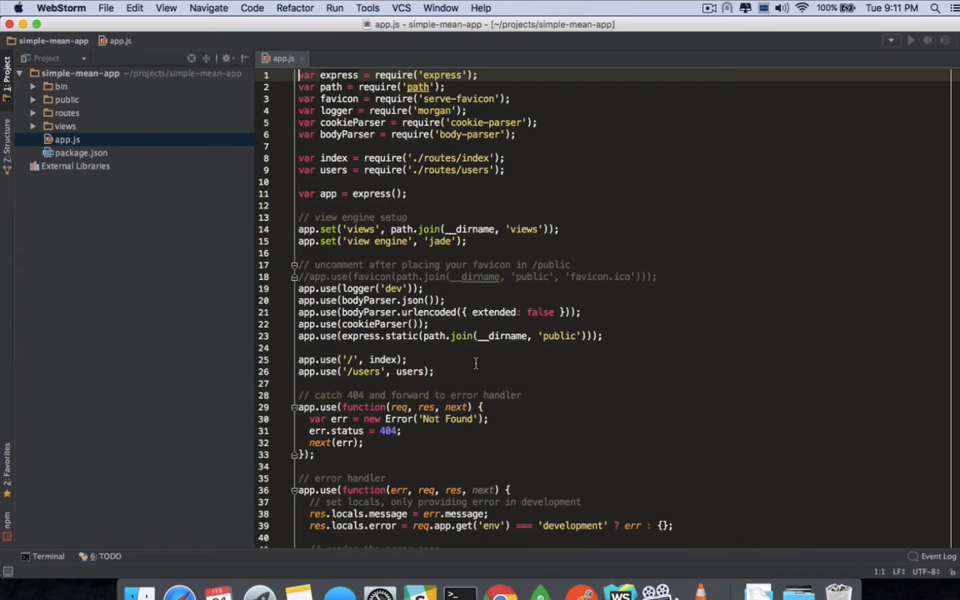
mouse_move(480, 228)
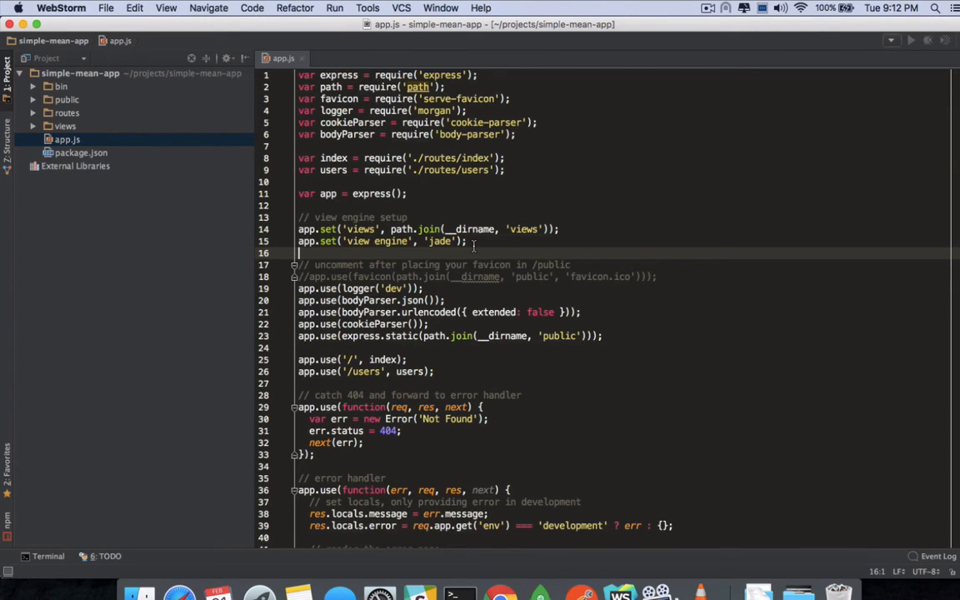
scroll("down", 3)
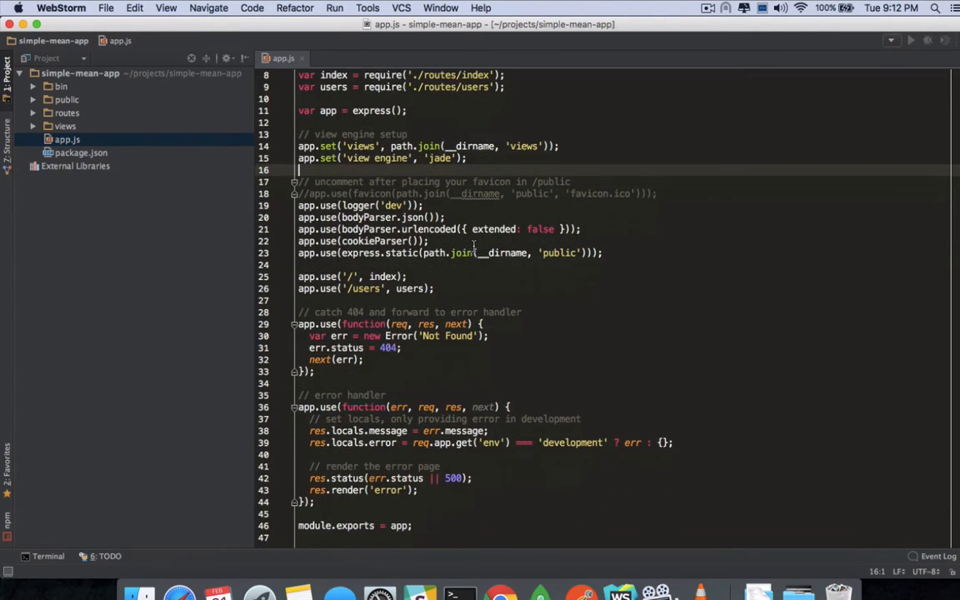
mouse_move(396, 278)
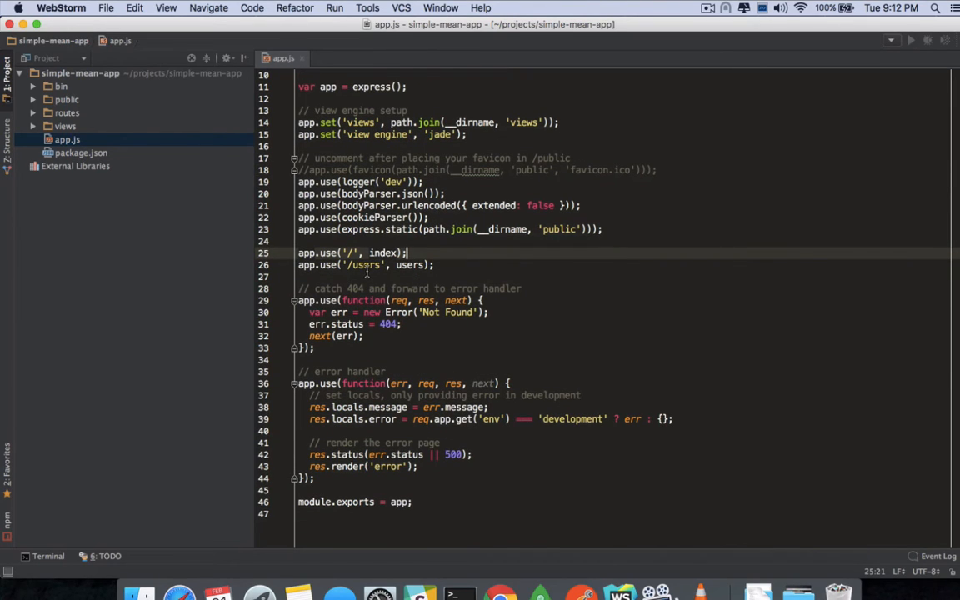
double_click(363, 265)
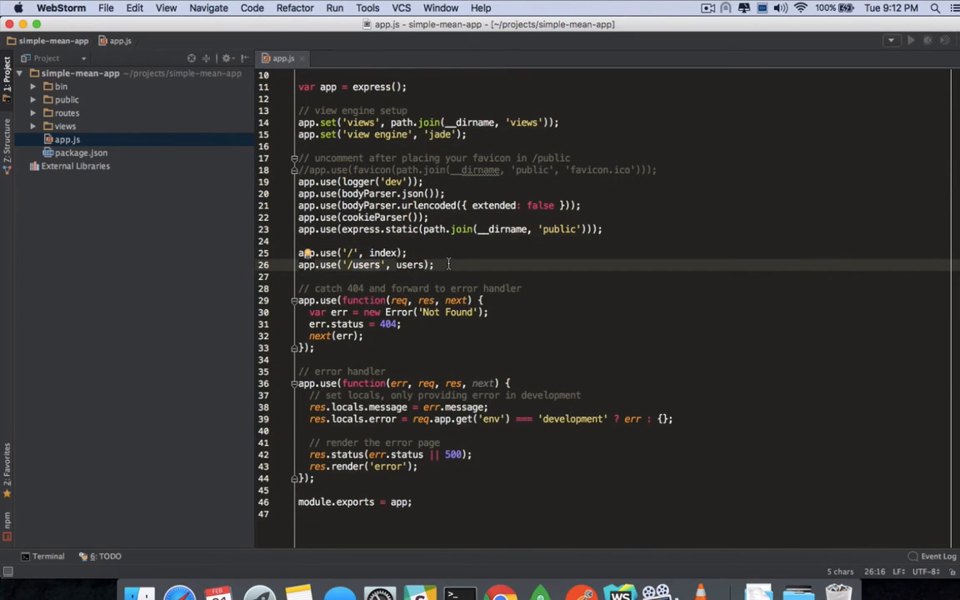
left_click(298, 254)
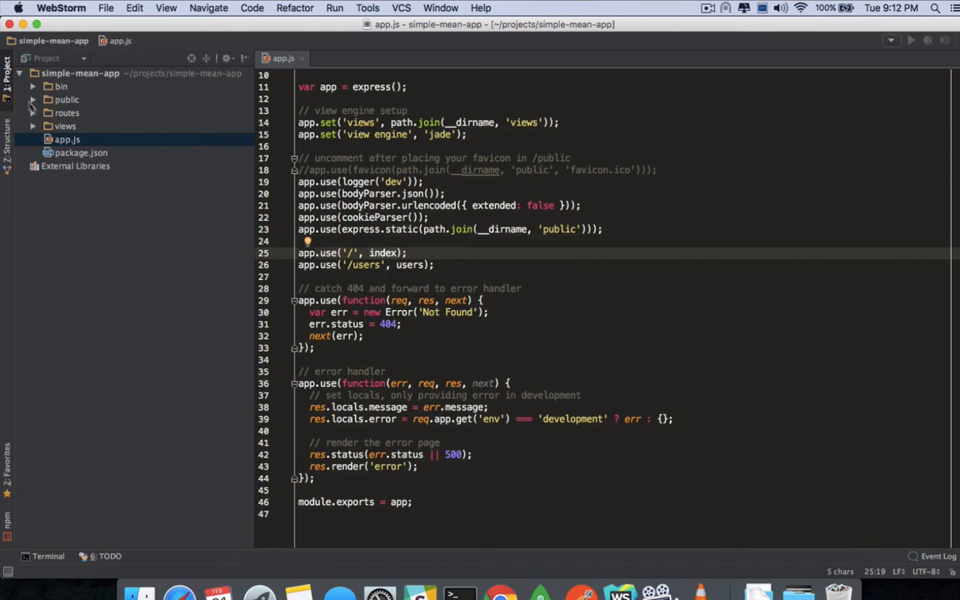
Step: Expand the views folder to show error.jade, index.jade and layout.jade
left_click(65, 126)
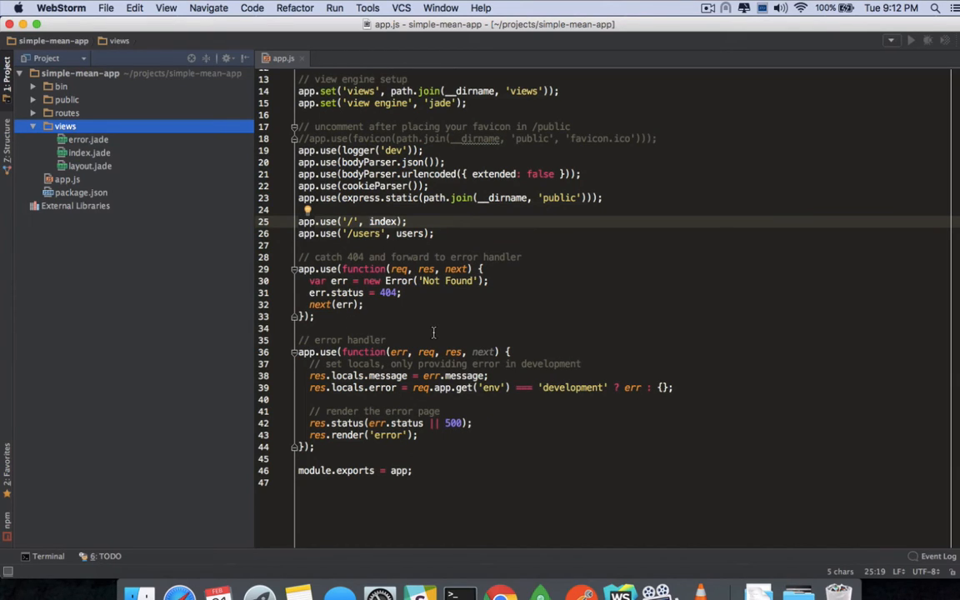
mouse_move(400, 313)
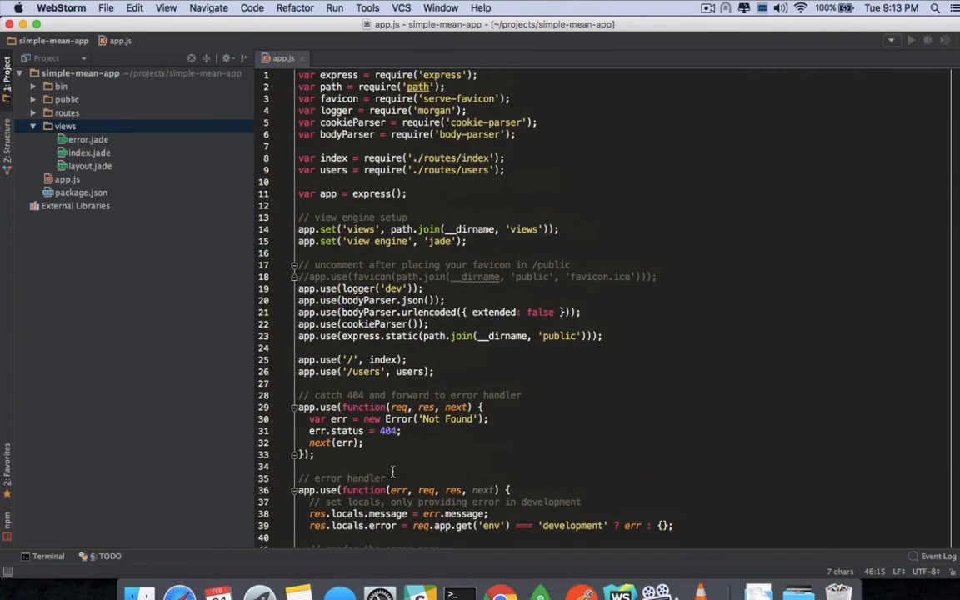
scroll("down", 3)
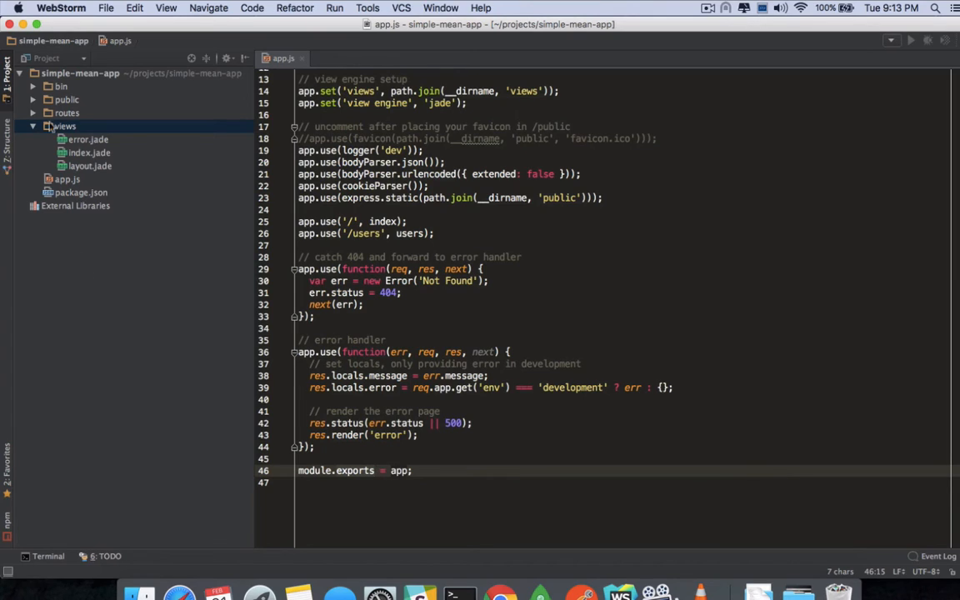
Step: Expand routes and open index.js and users.js to inspect their GET handlers
left_click(67, 114)
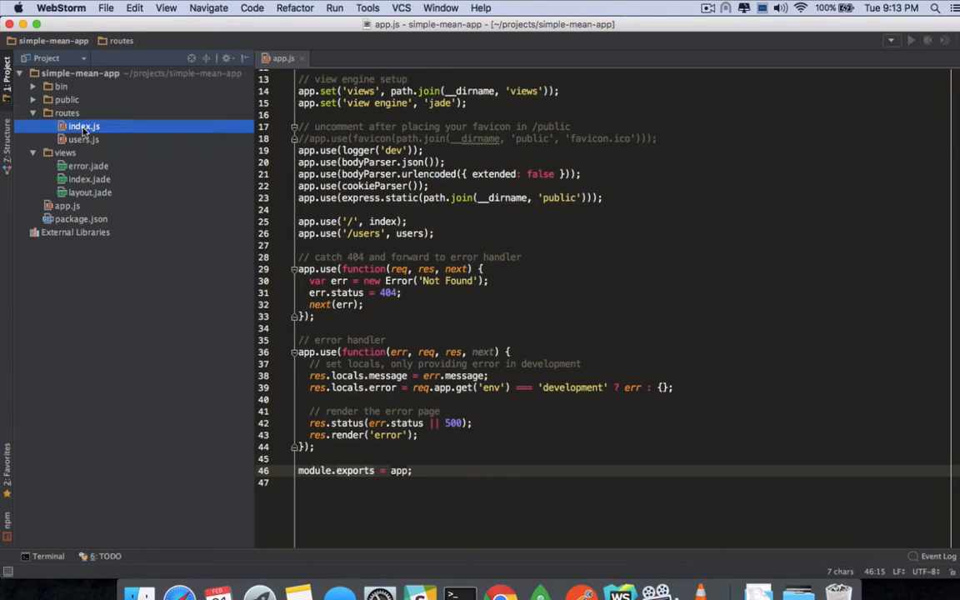
double_click(83, 126)
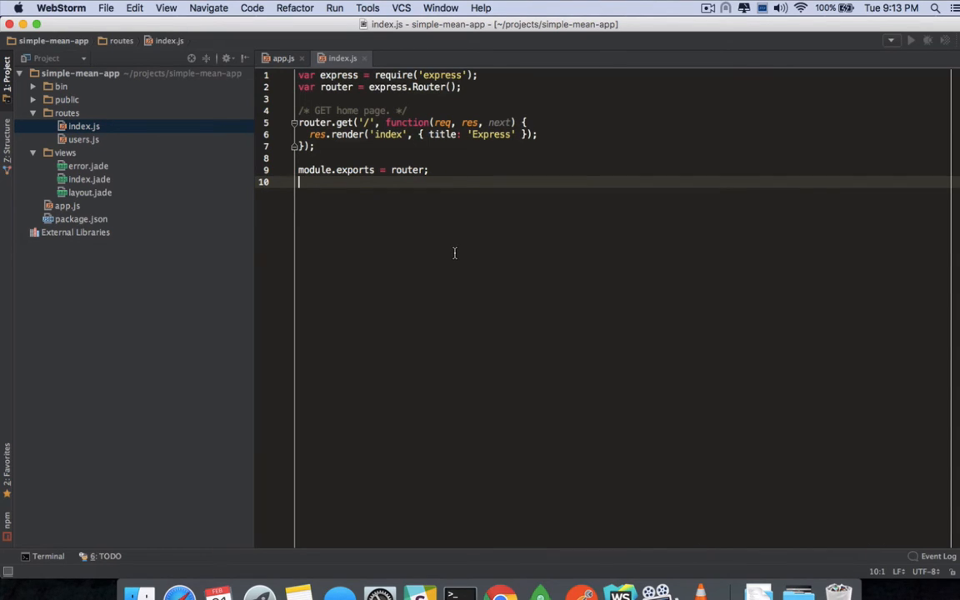
mouse_move(345, 134)
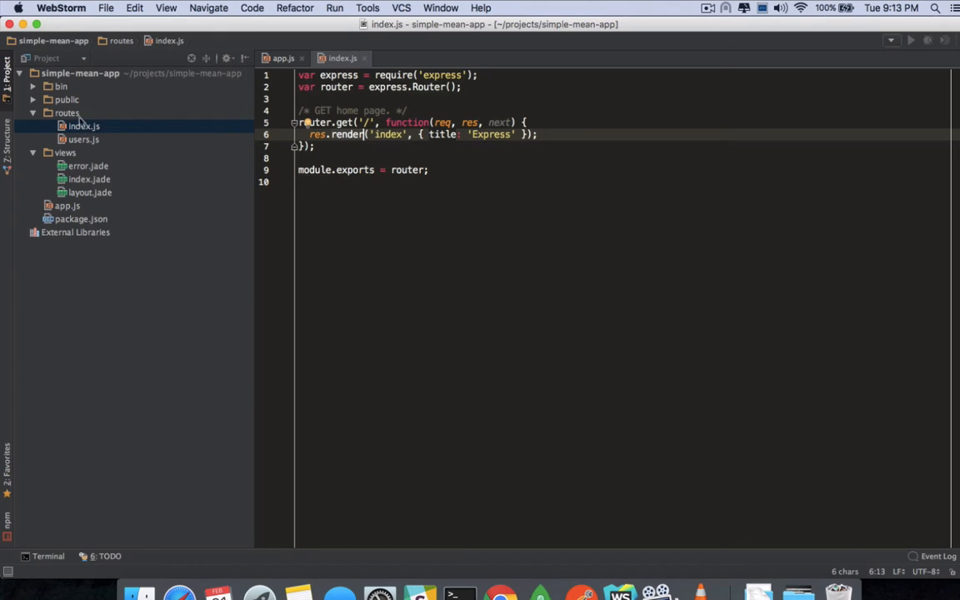
double_click(83, 140)
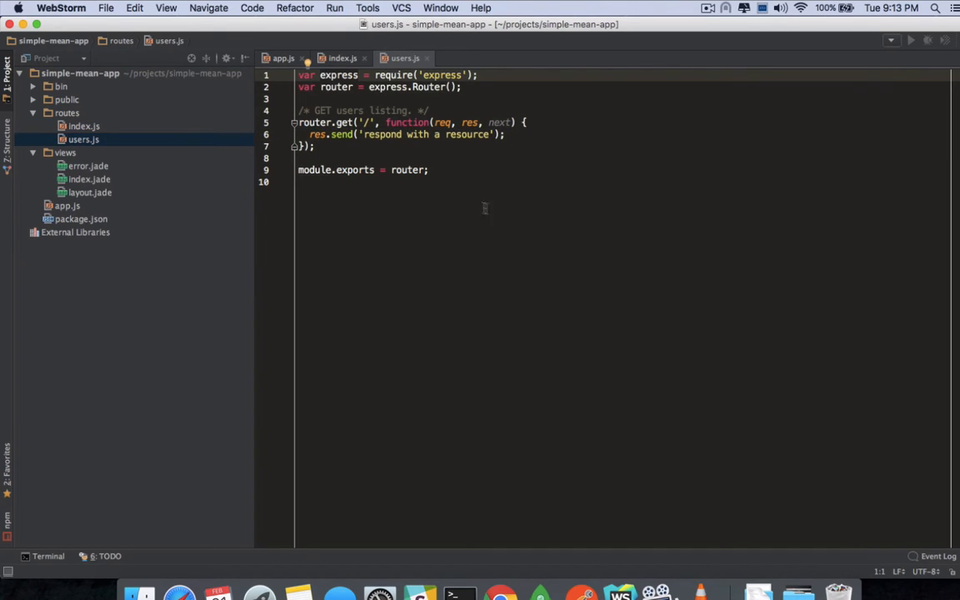
mouse_move(465, 200)
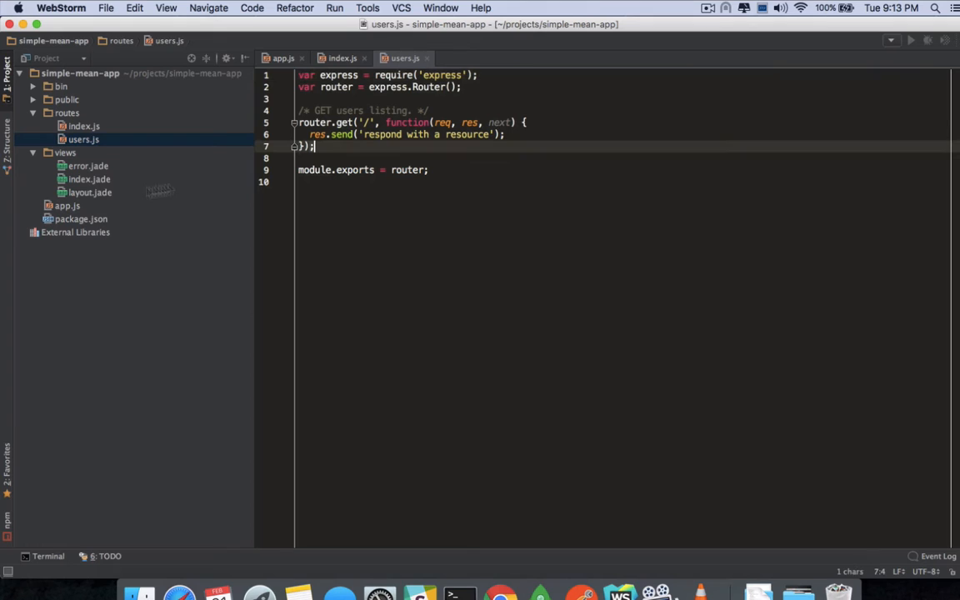
Step: Return to index.js, highlight the rendered 'index' view name and open index.jade
left_click(340, 56)
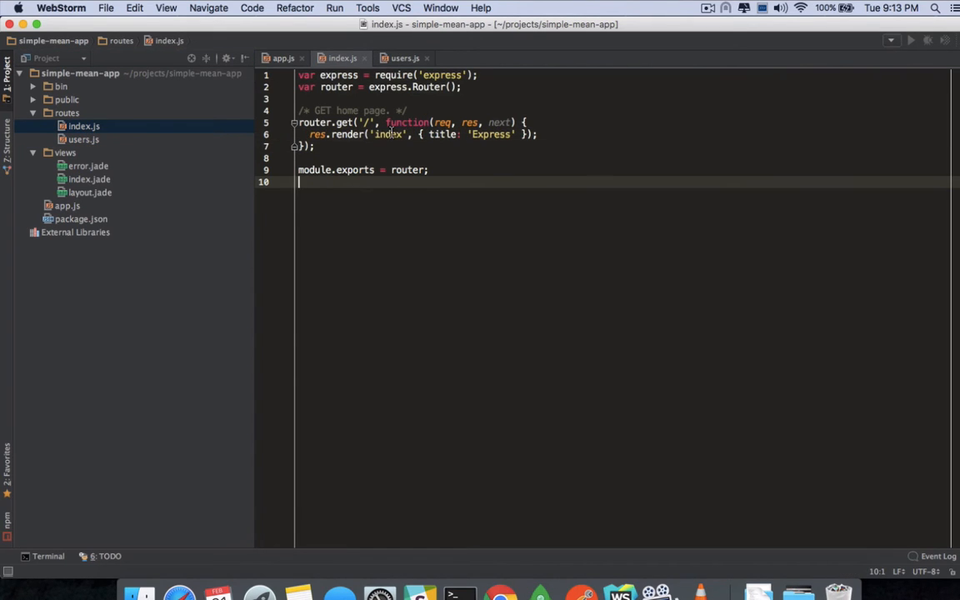
double_click(390, 133)
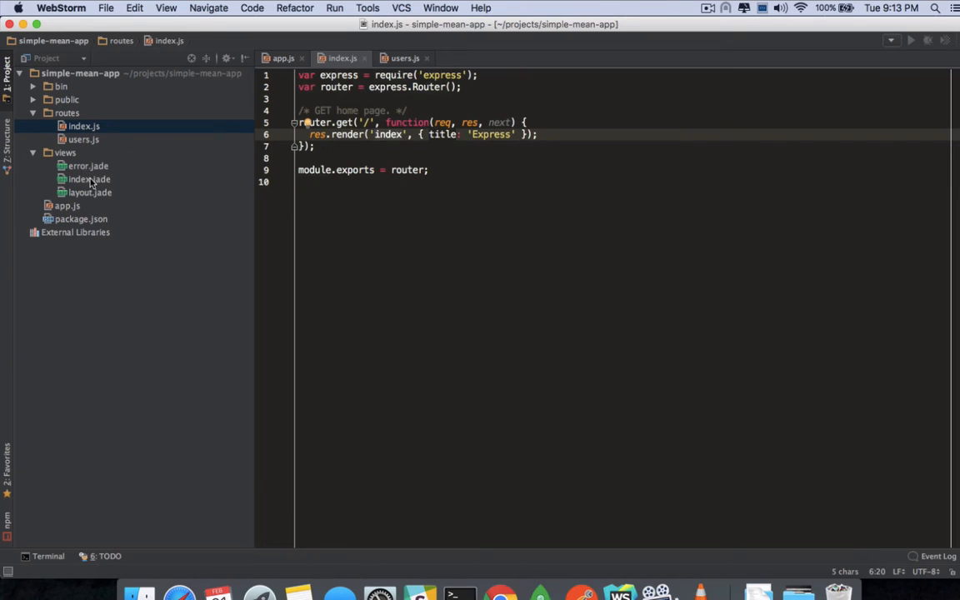
double_click(88, 180)
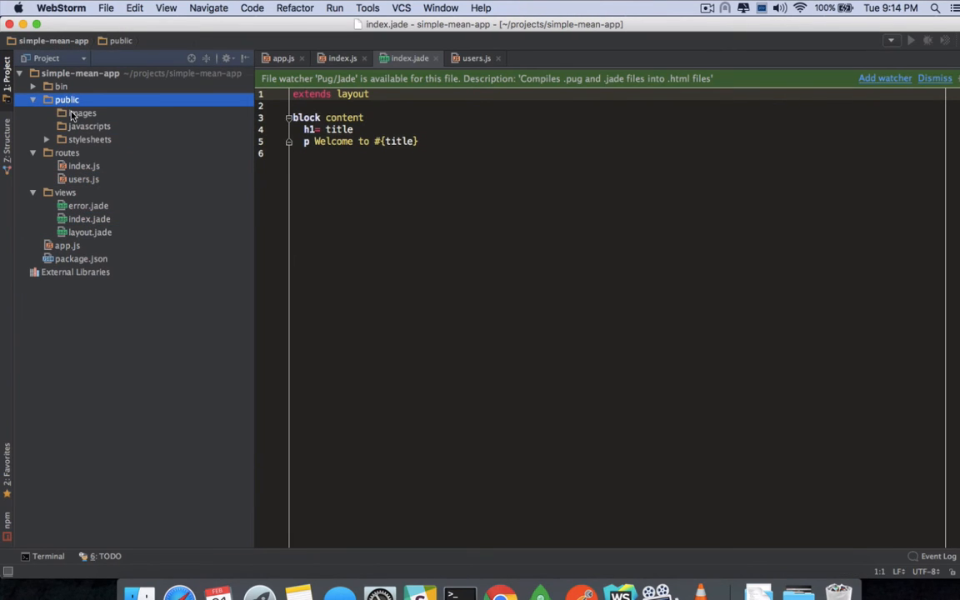
Step: Browse public's images, javascripts and stylesheets folders and open style.css
left_click(83, 113)
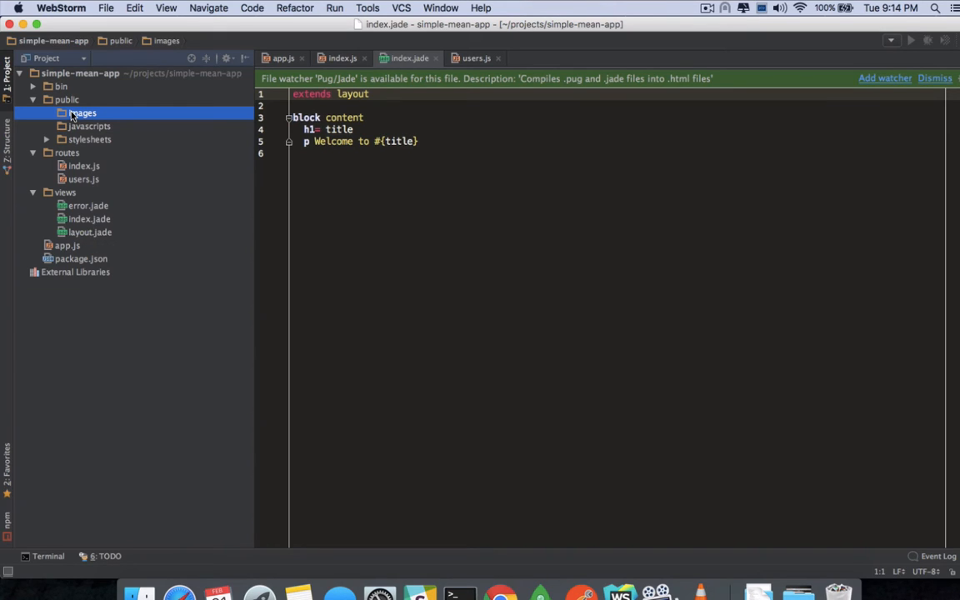
left_click(90, 127)
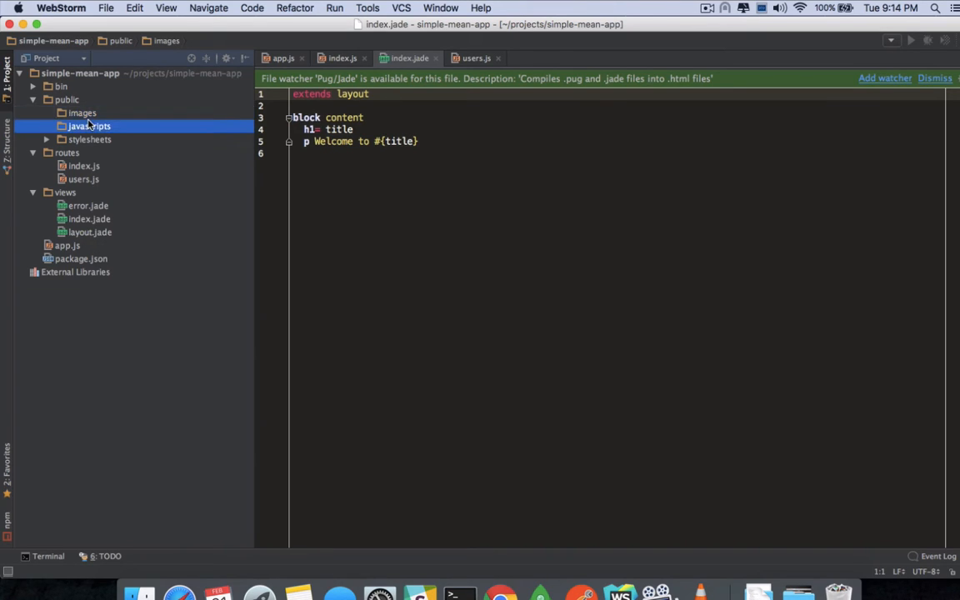
left_click(90, 140)
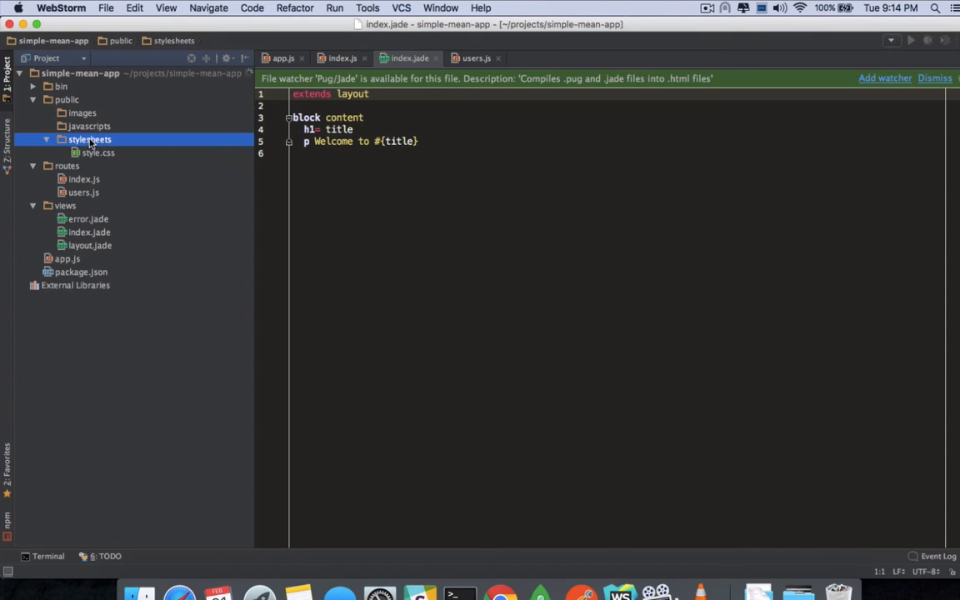
double_click(98, 153)
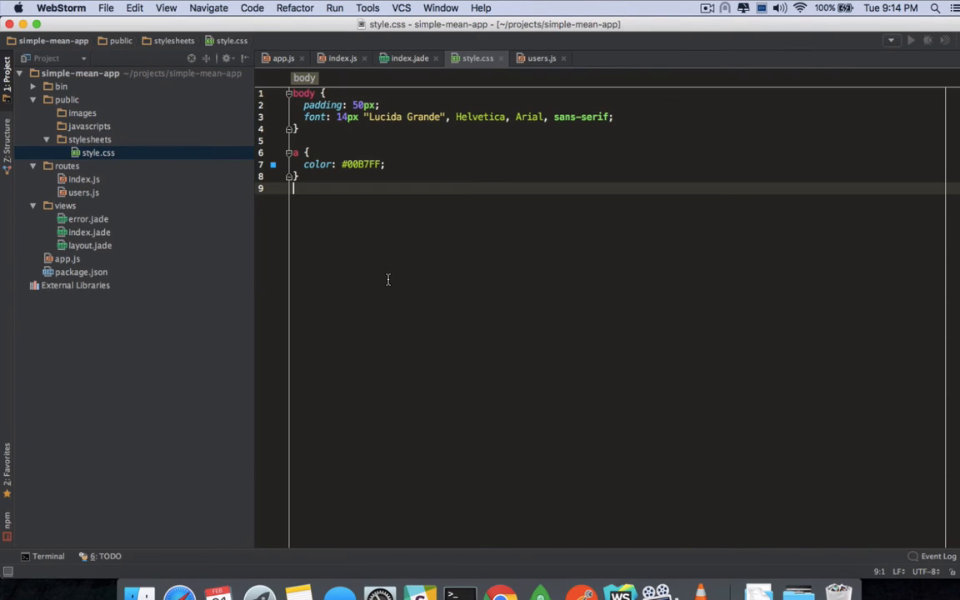
mouse_move(240, 192)
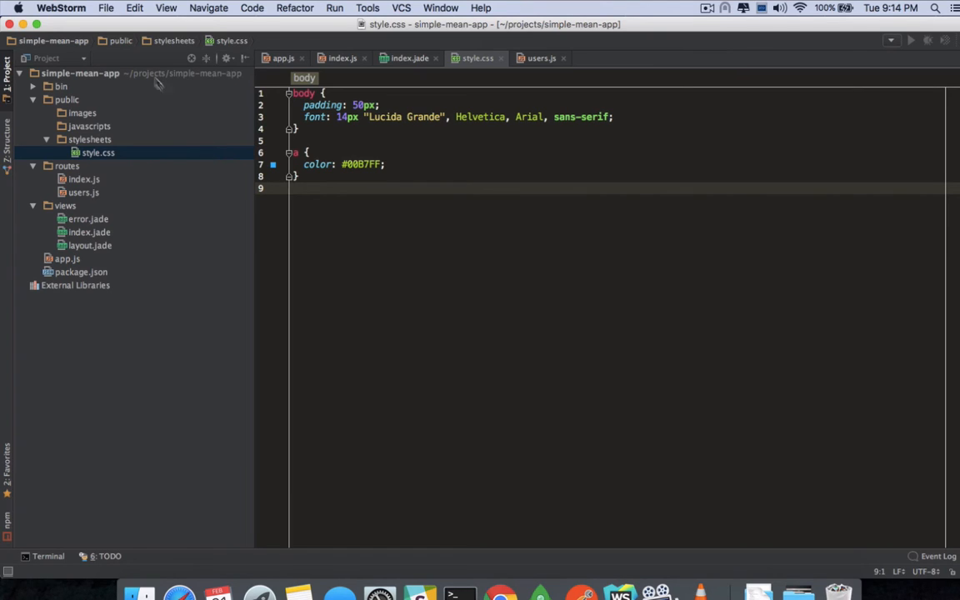
mouse_move(65, 104)
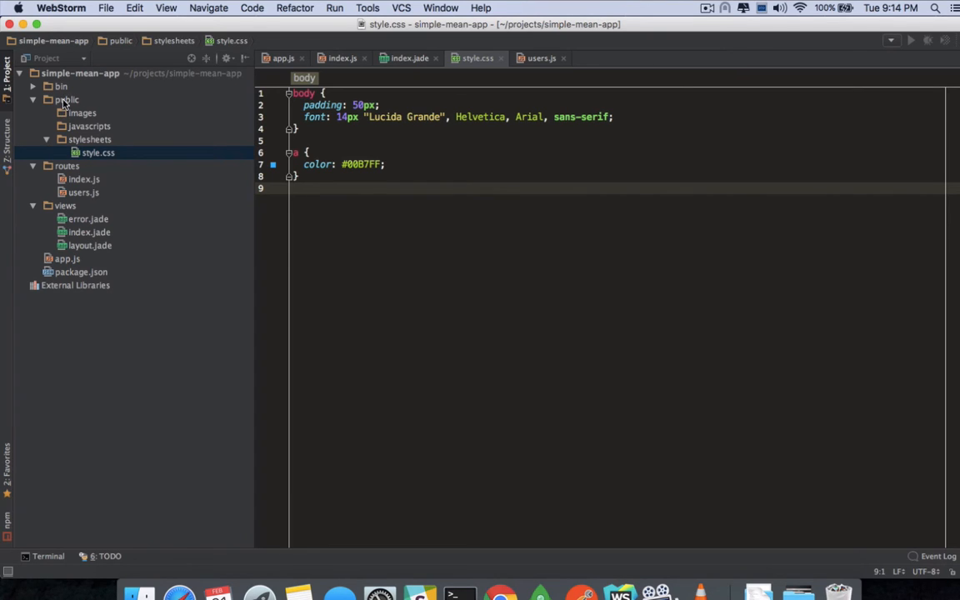
mouse_move(83, 300)
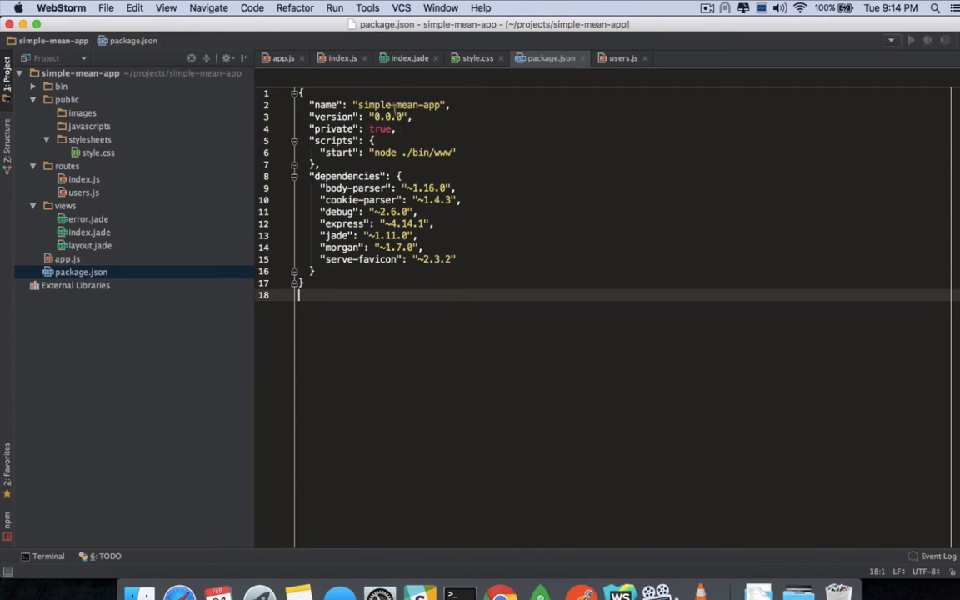
mouse_move(342, 160)
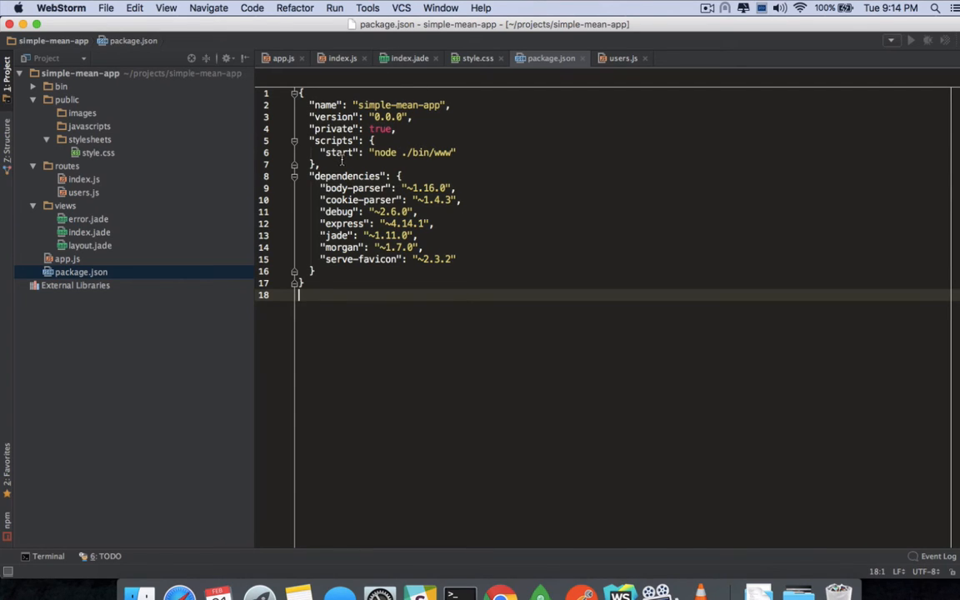
mouse_move(377, 325)
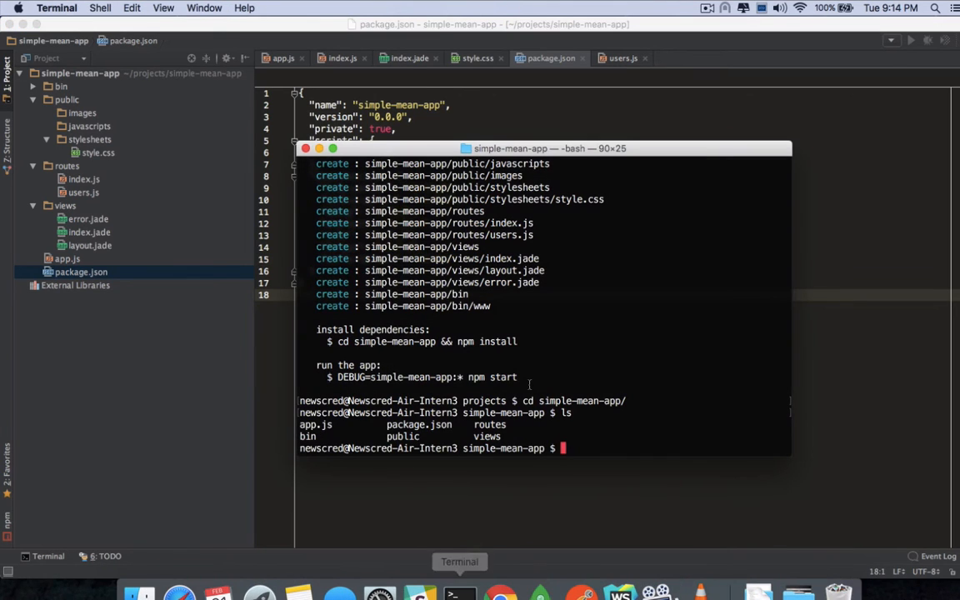
Step: Run npm install in simple-mean-app to create the node_modules folder
type("npm sta")
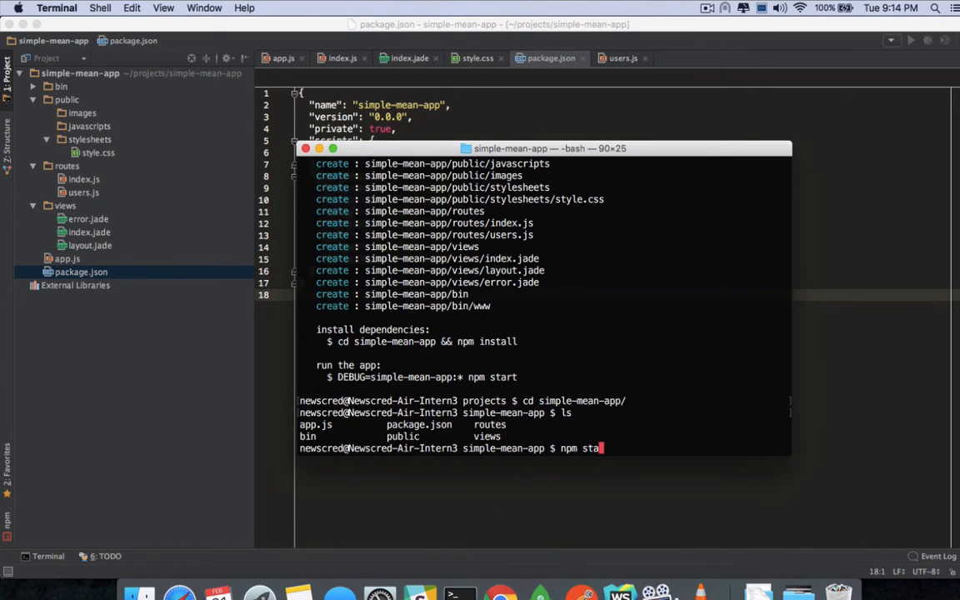
key("enter")
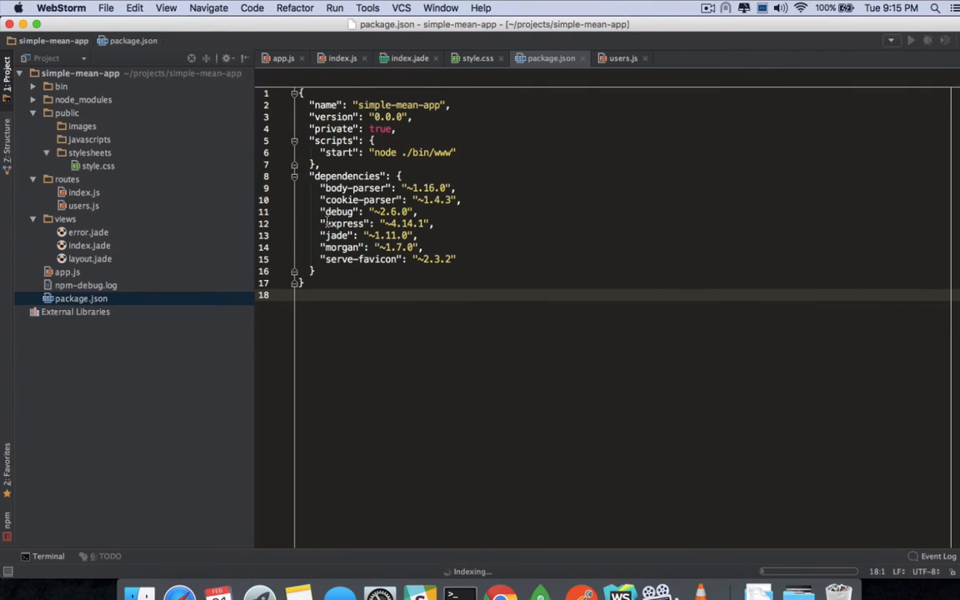
Step: Expand node_modules to show express, jade and other packages, then return to Terminal
left_click(84, 100)
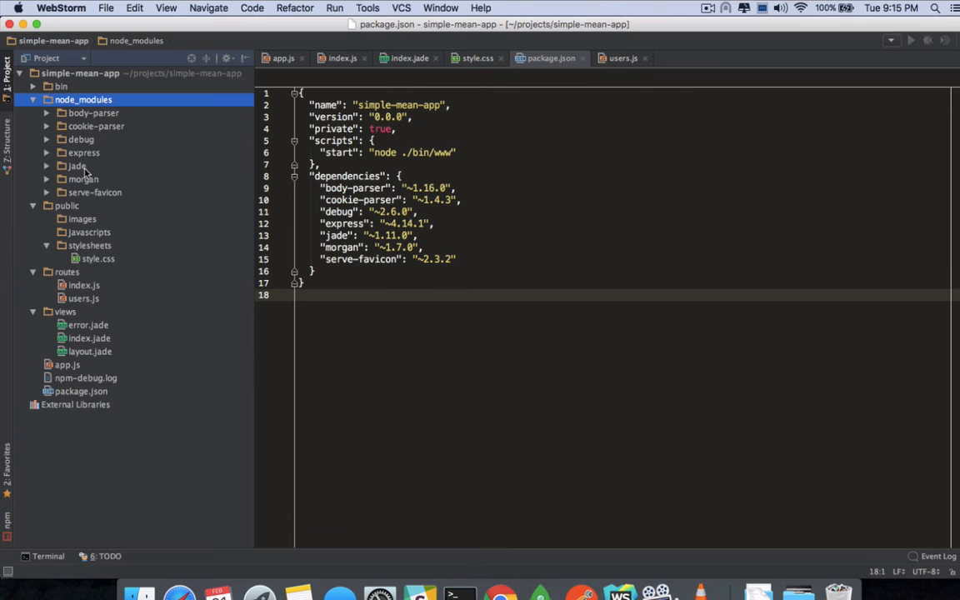
left_click(460, 580)
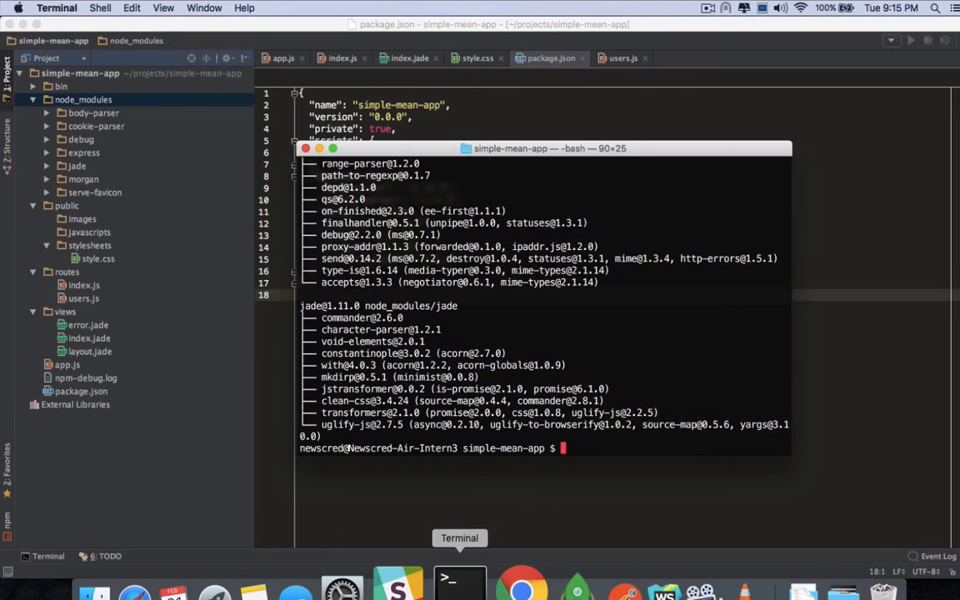
Step: Run npm start in the Terminal and switch to Chrome to view localhost:3000
type("npm start")
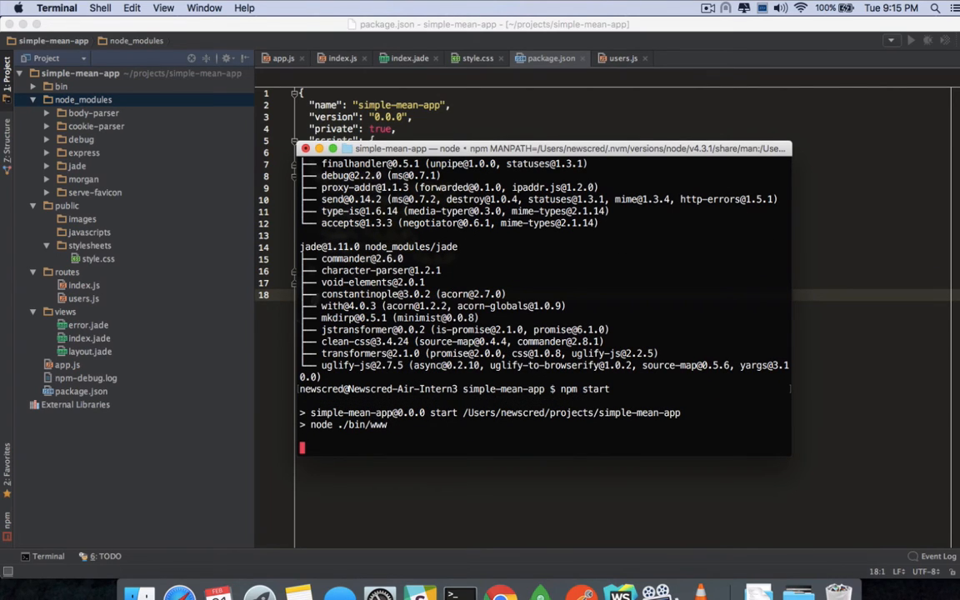
left_click(497, 580)
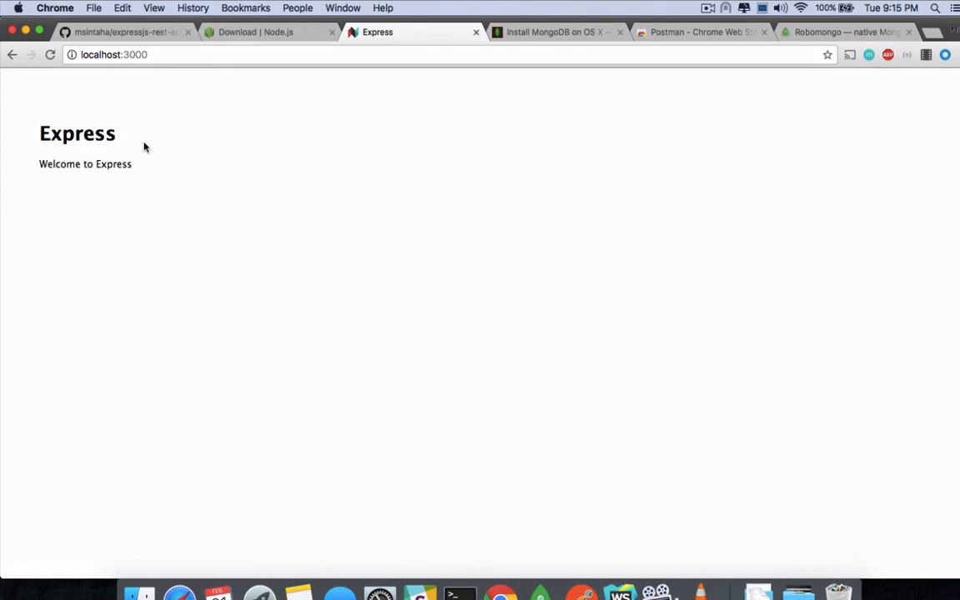
mouse_move(256, 263)
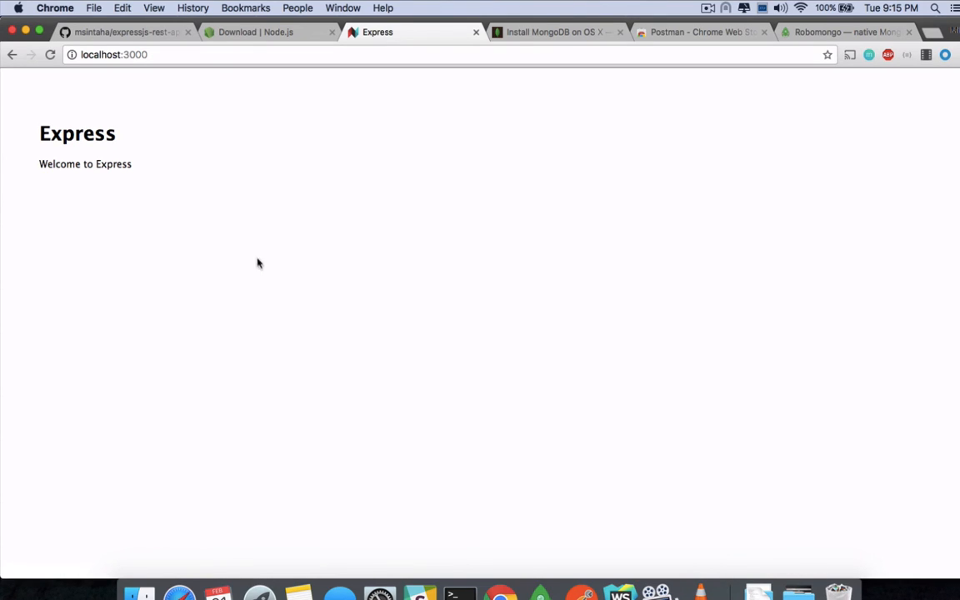
mouse_move(455, 487)
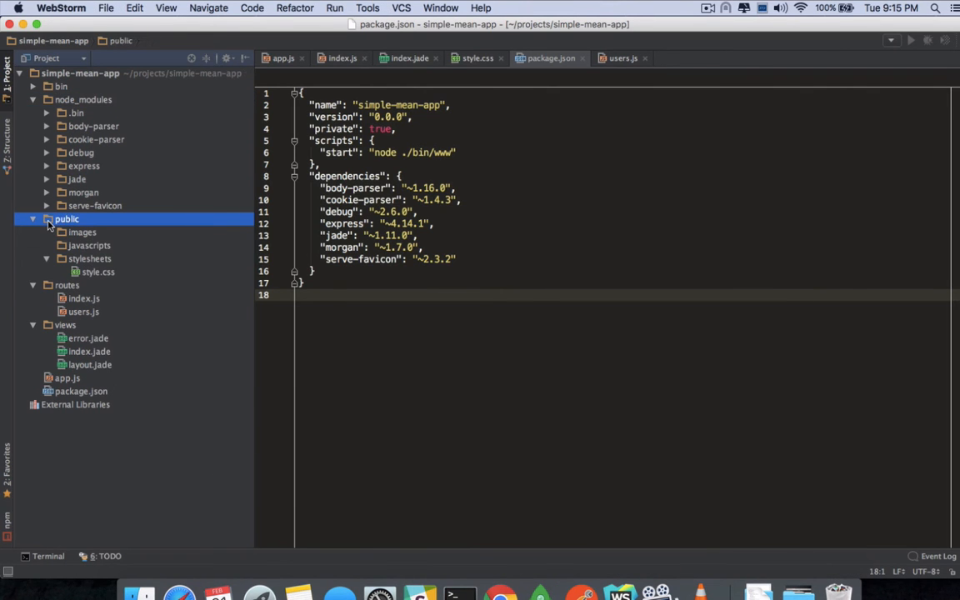
Step: View routes/index.js, then mistakenly create a 'controllers' directory inside routes
left_click(46, 220)
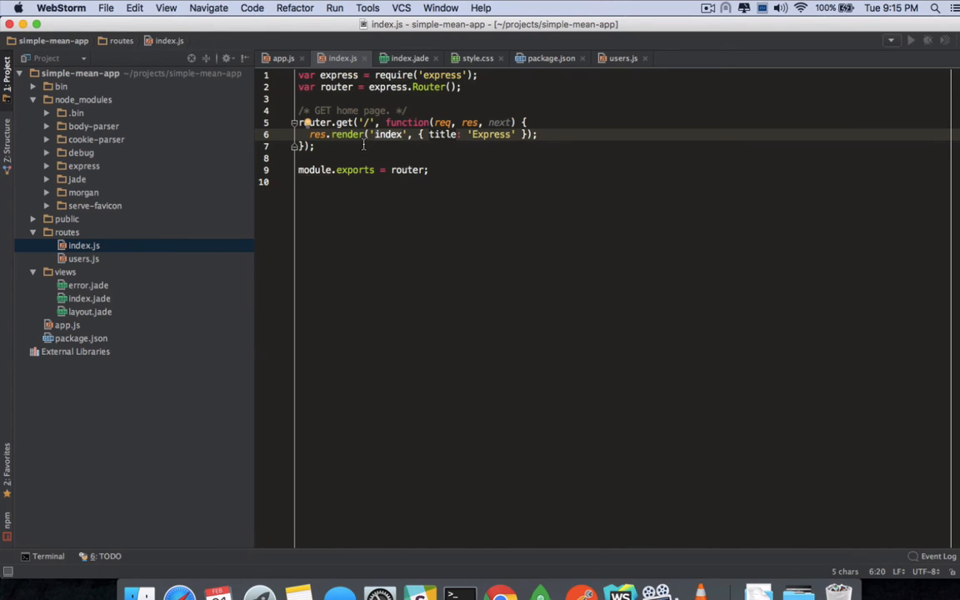
left_click(83, 245)
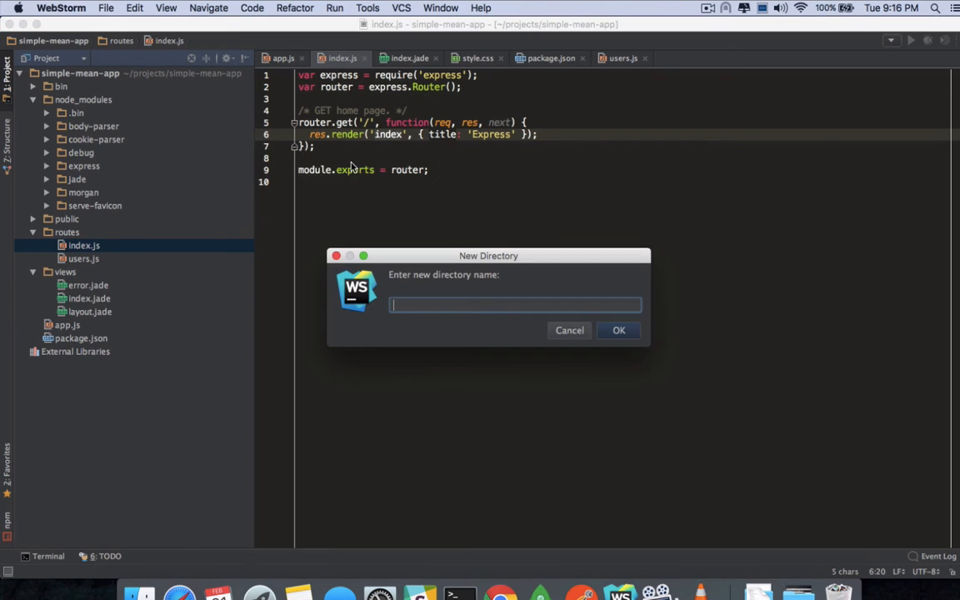
type("controllers")
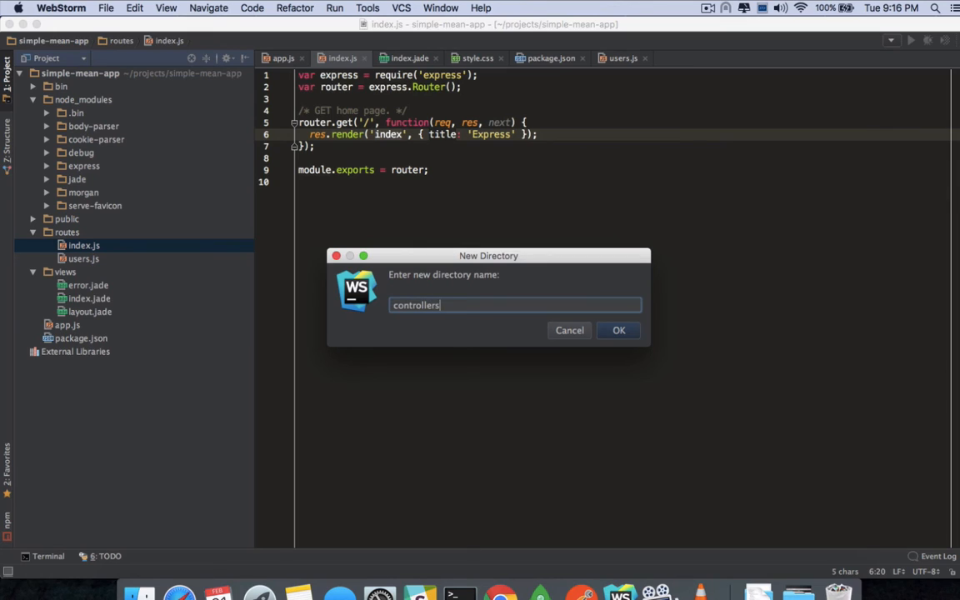
left_click(570, 330)
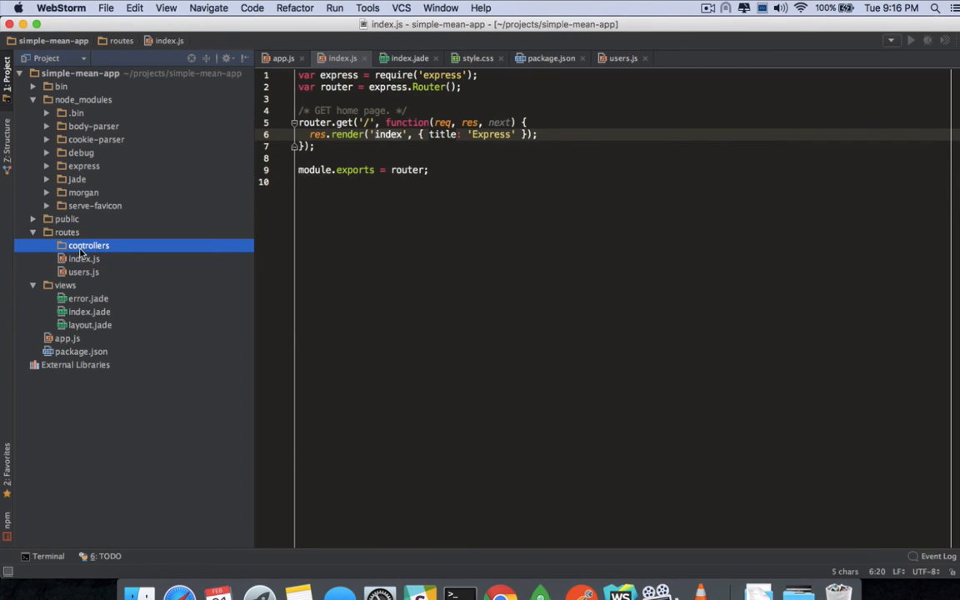
Step: Delete the misplaced controllers folder from routes and target the project root instead
right_click(89, 245)
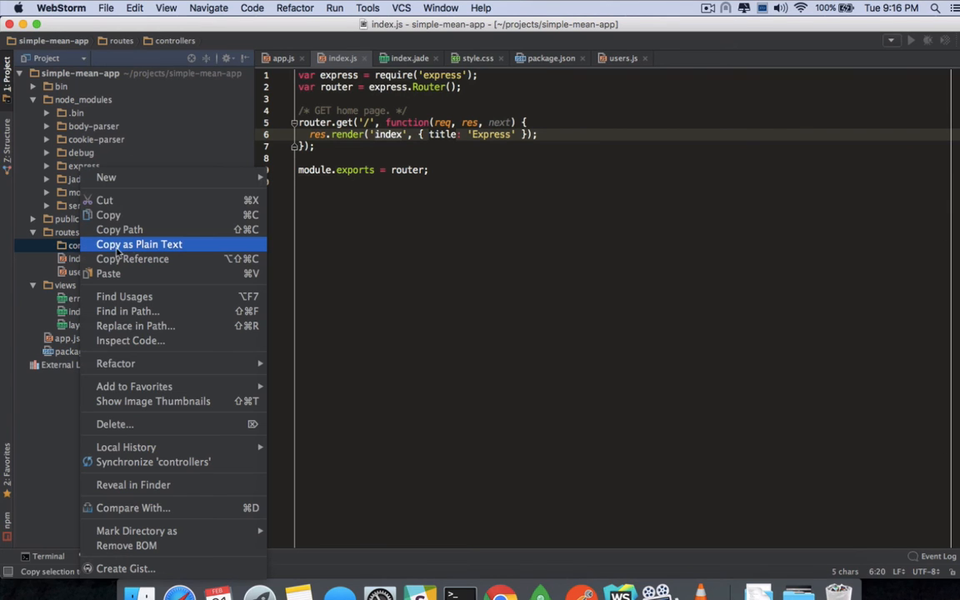
left_click(115, 425)
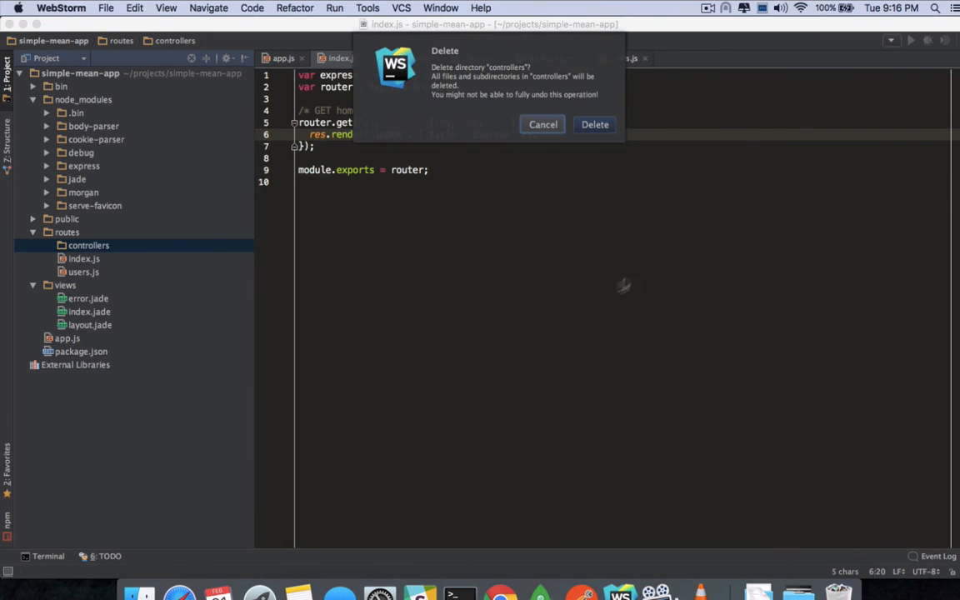
left_click(593, 124)
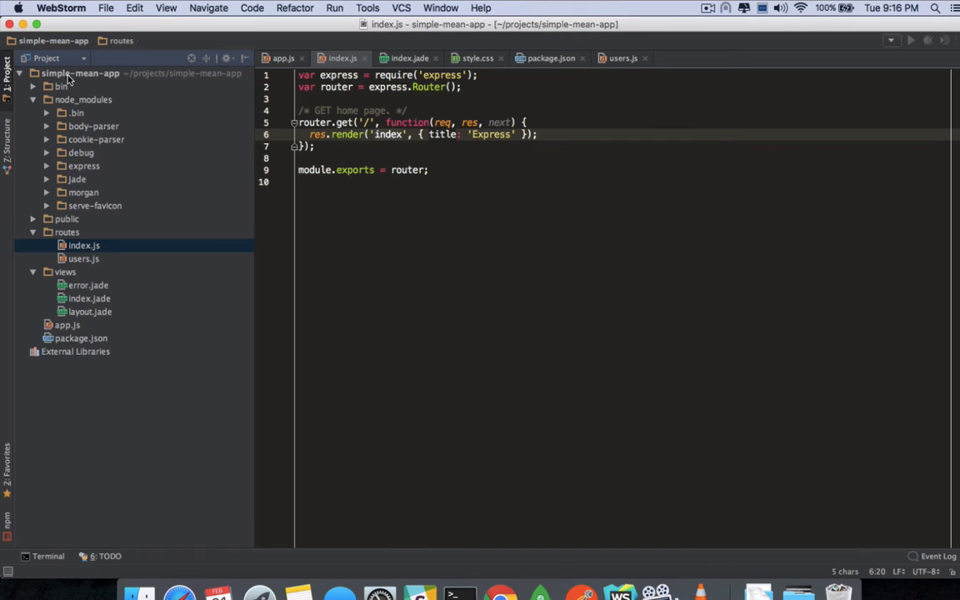
right_click(80, 73)
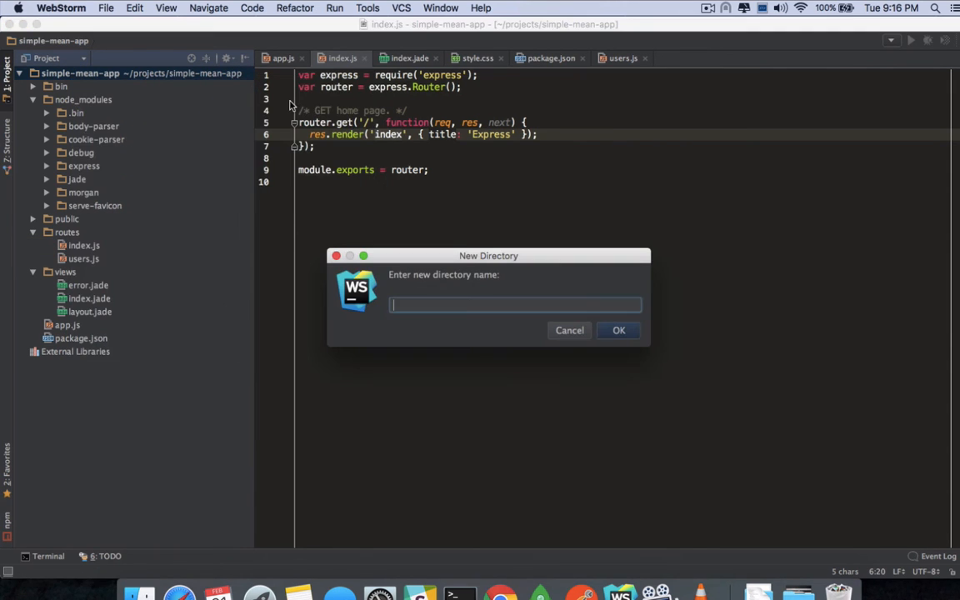
Step: Create a 'controllers' directory at the simple-mean-app project root
type("controllers")
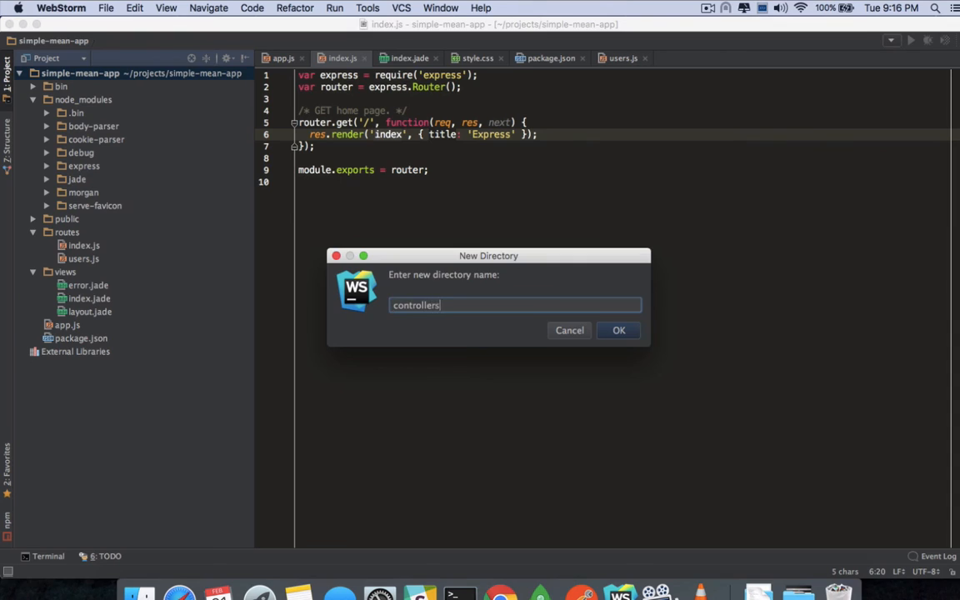
left_click(618, 330)
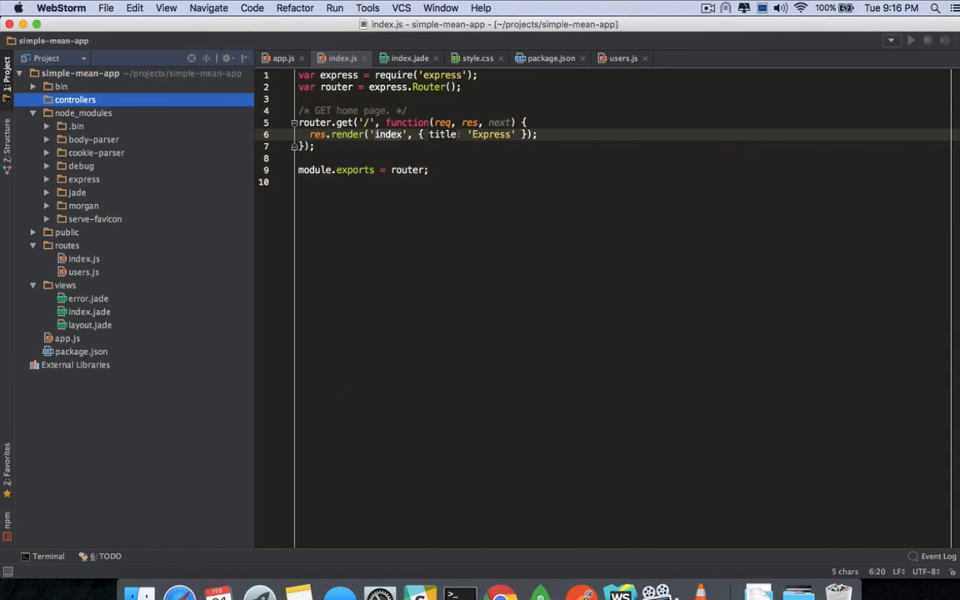
mouse_move(177, 190)
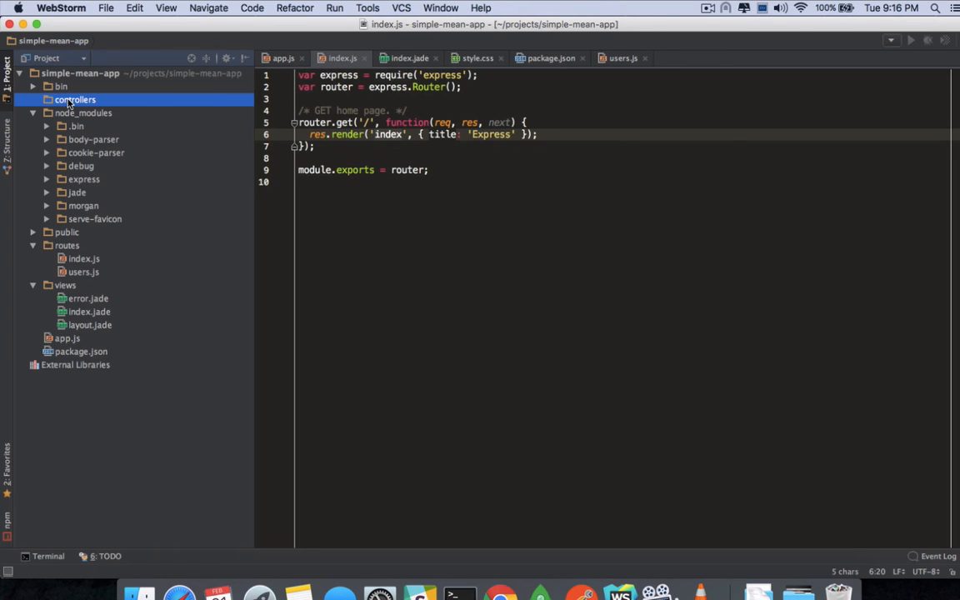
right_click(75, 100)
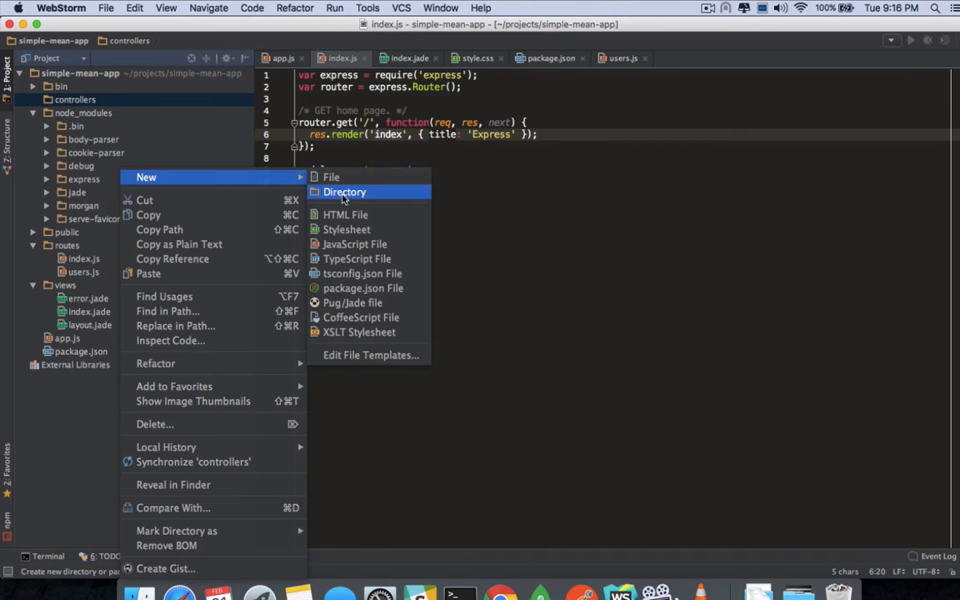
left_click(344, 191)
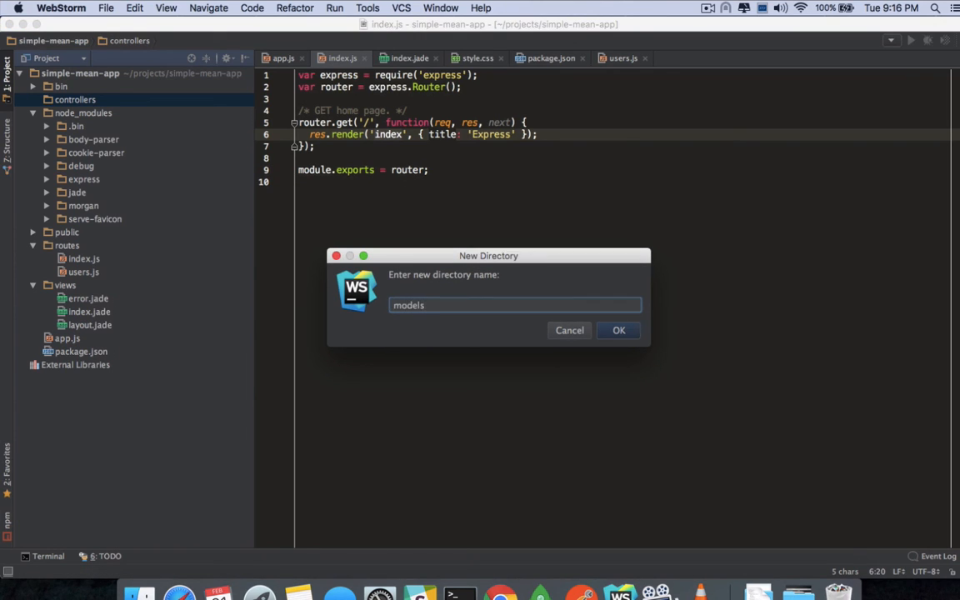
left_click(620, 330)
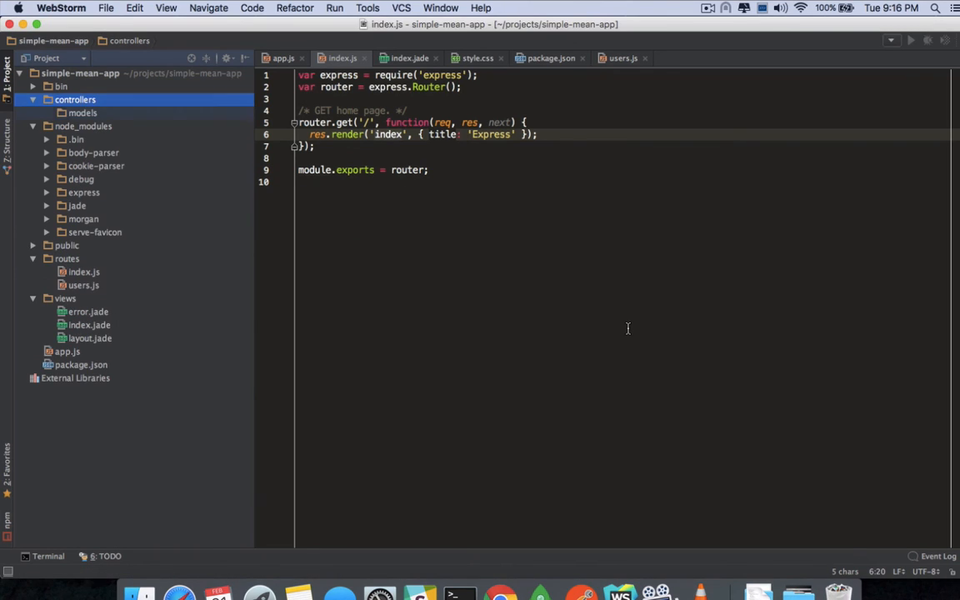
left_click(84, 113)
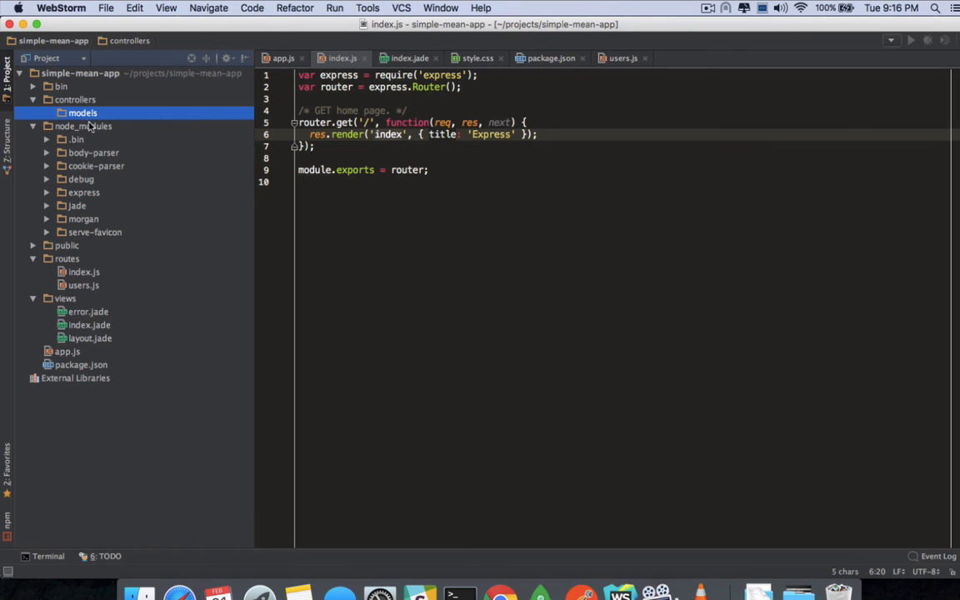
right_click(84, 113)
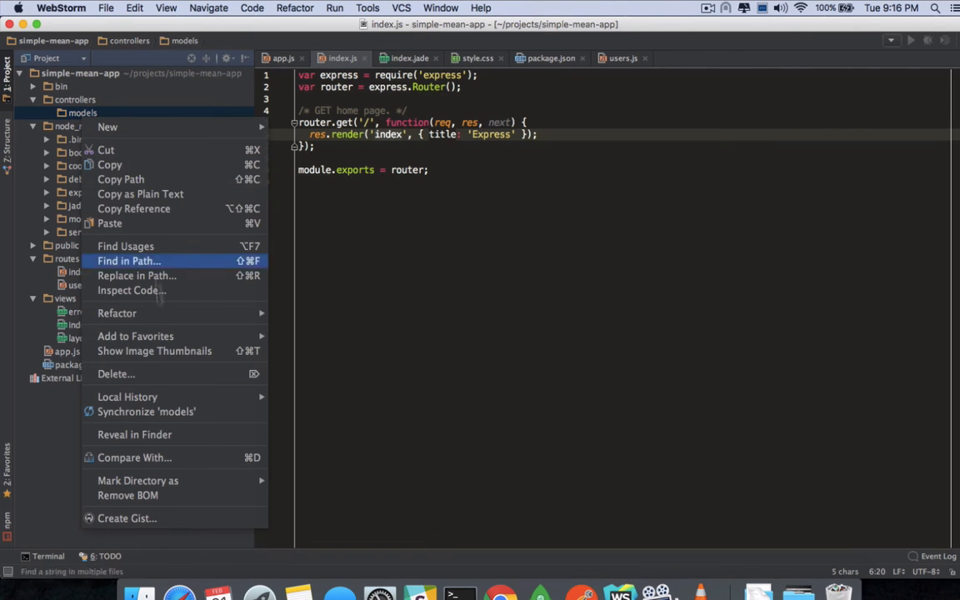
mouse_move(167, 374)
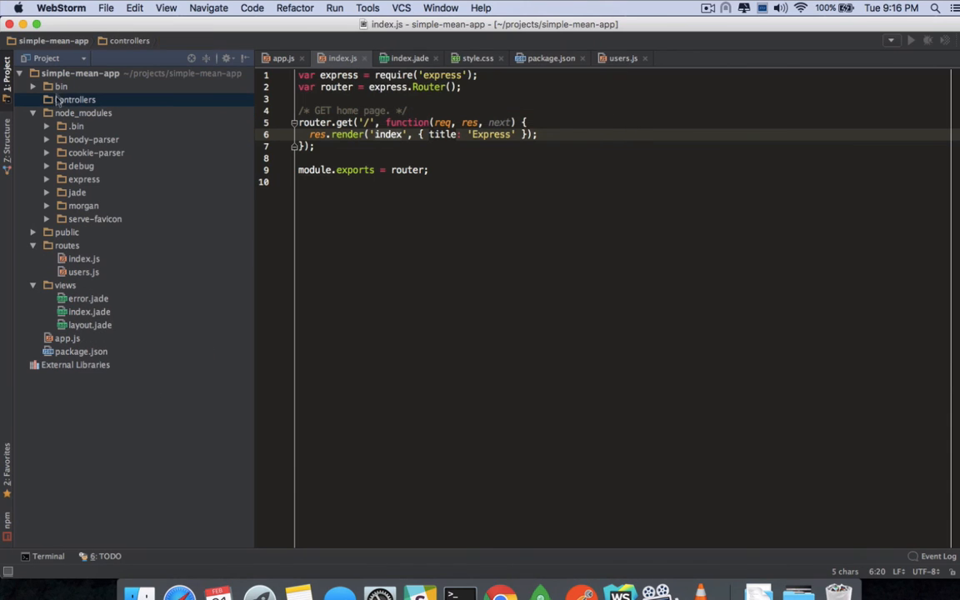
Step: Create a 'models' directory at the simple-mean-app project root
right_click(77, 100)
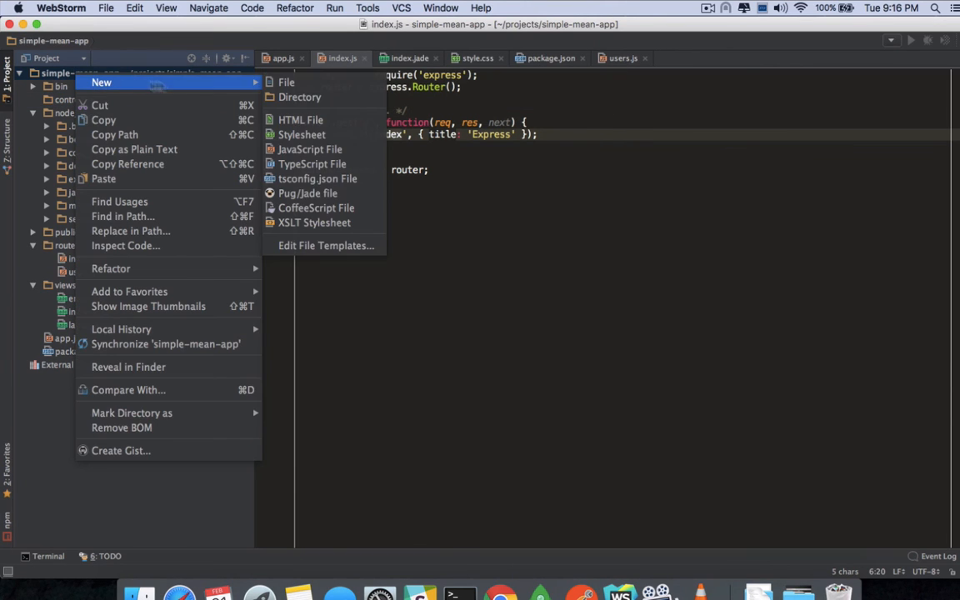
left_click(300, 97)
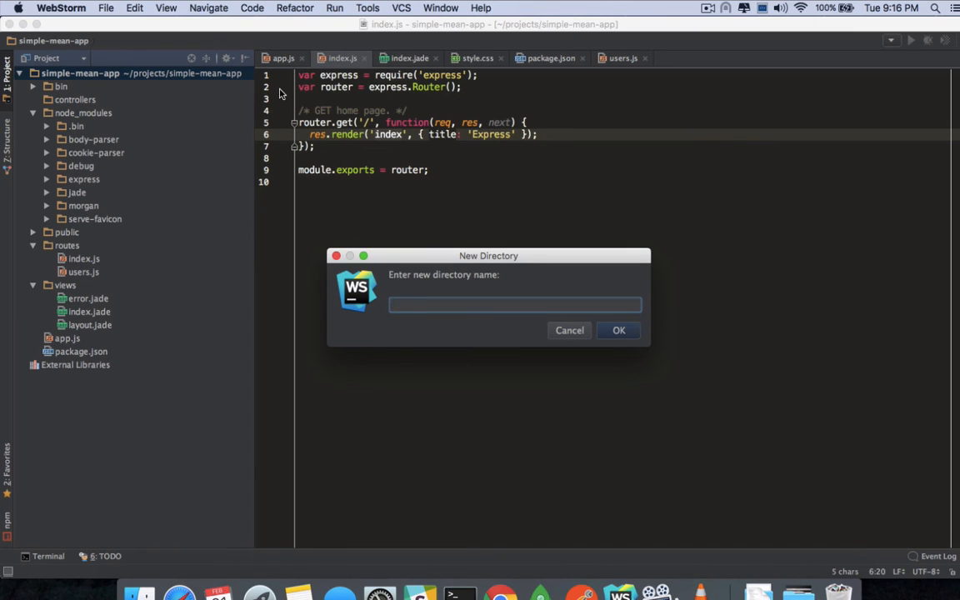
type("mode")
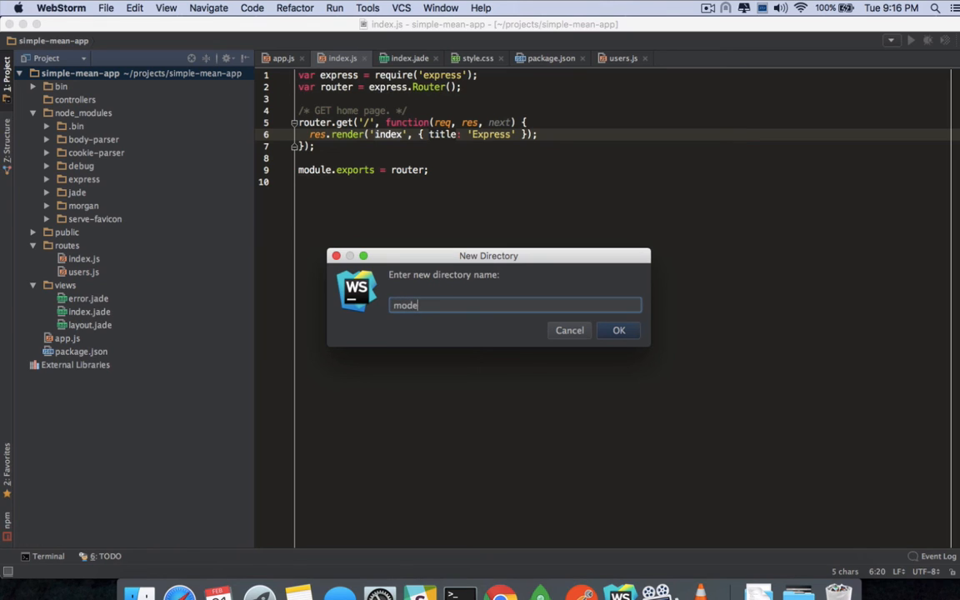
left_click(620, 330)
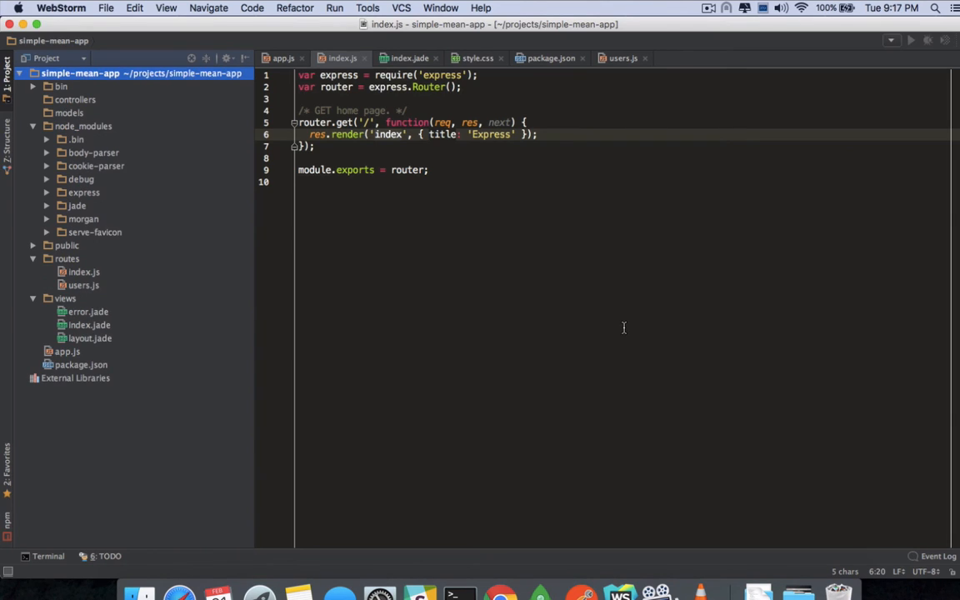
Step: Check the project tree, selecting models and routes to confirm the new folder's placement
left_click(70, 113)
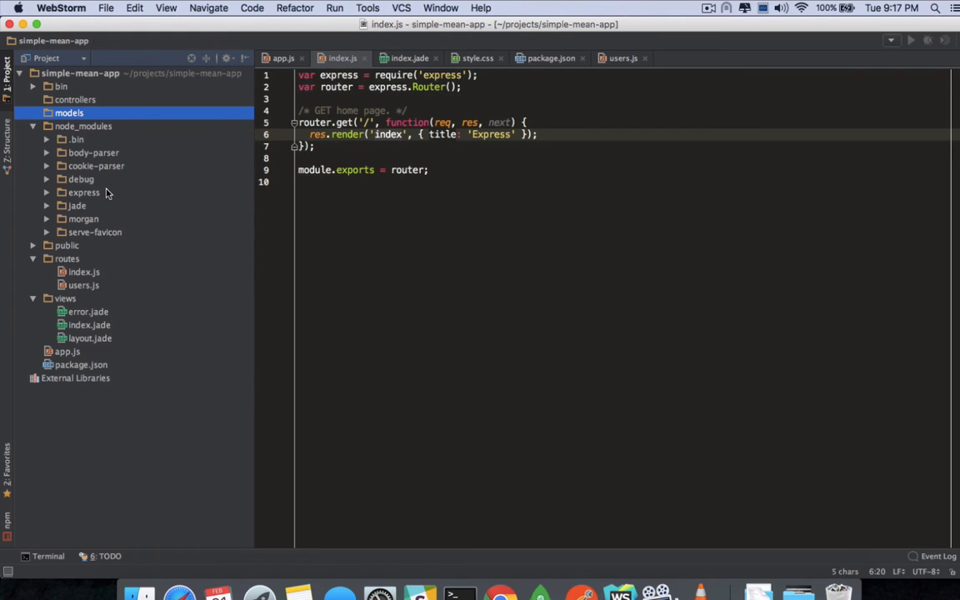
left_click(67, 259)
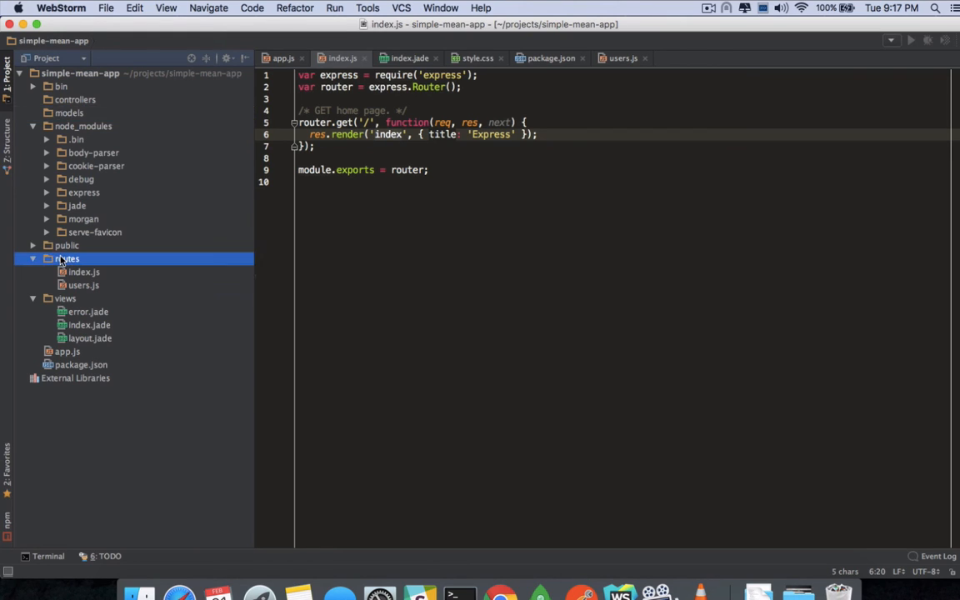
left_click(66, 258)
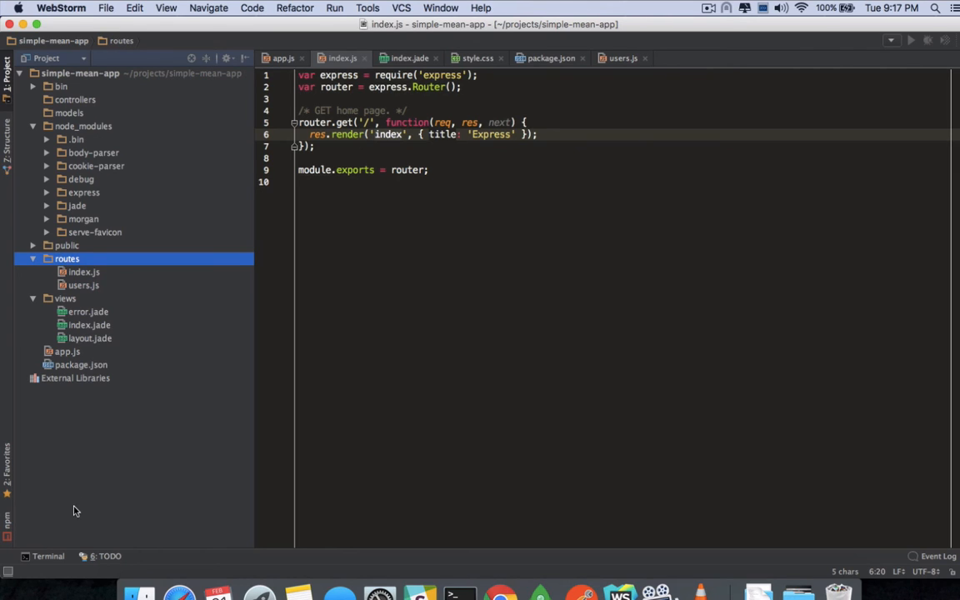
left_click(70, 113)
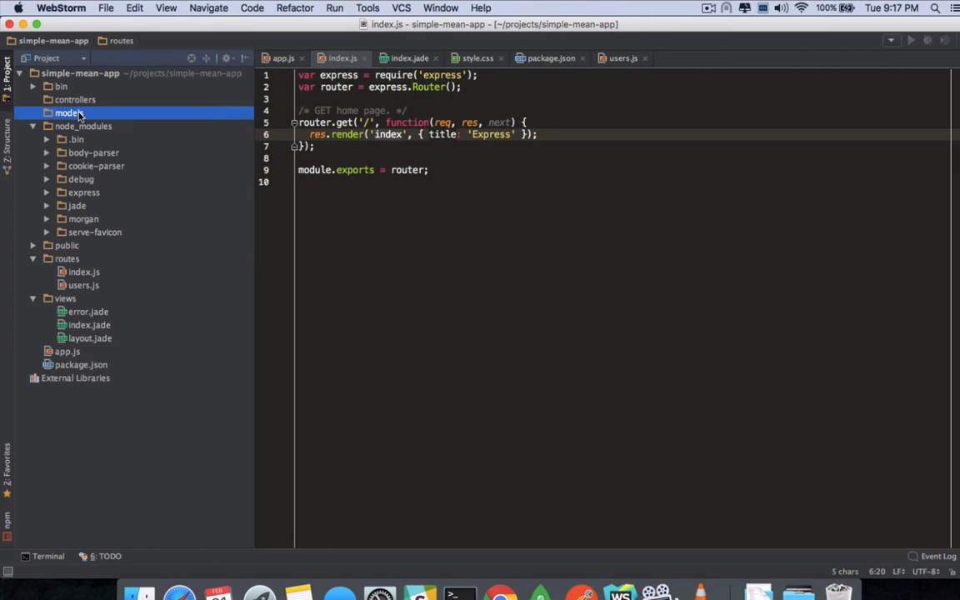